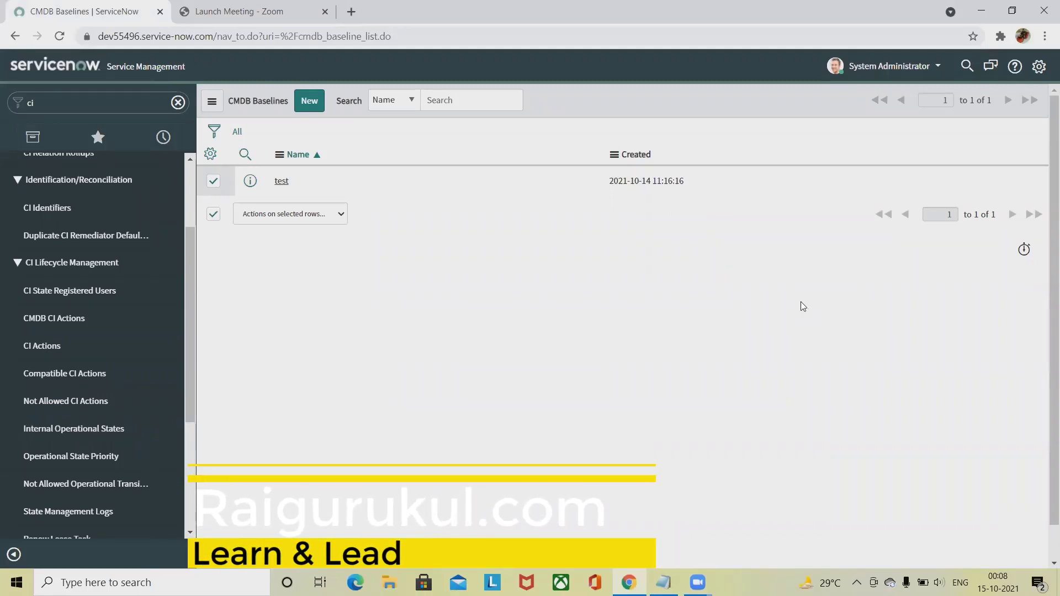
{"action": "mouse_move", "coordinate": [1044, 249]}
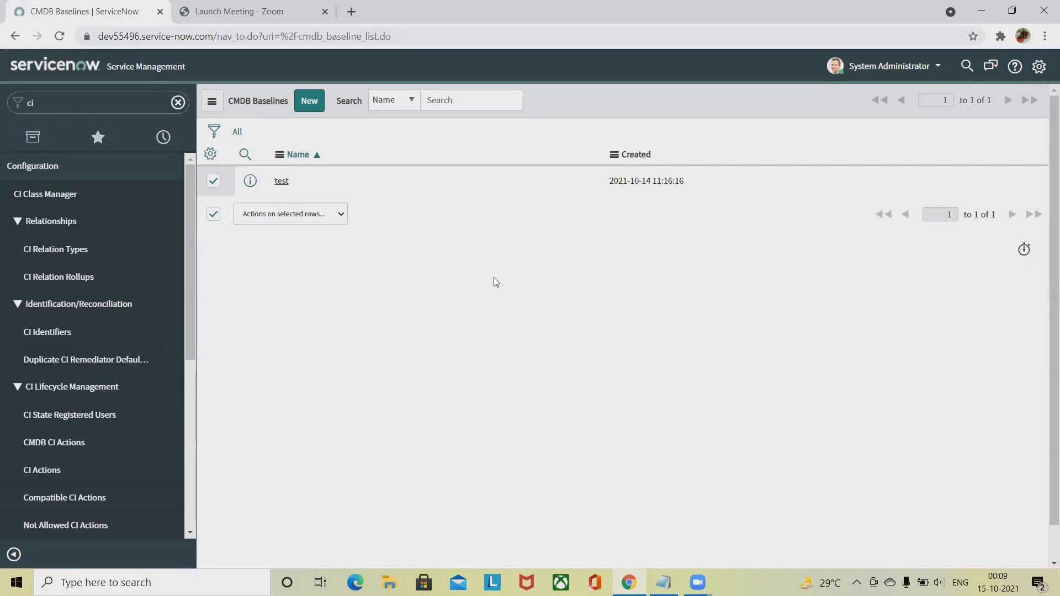
{"action": "mouse_move", "coordinate": [494, 280]}
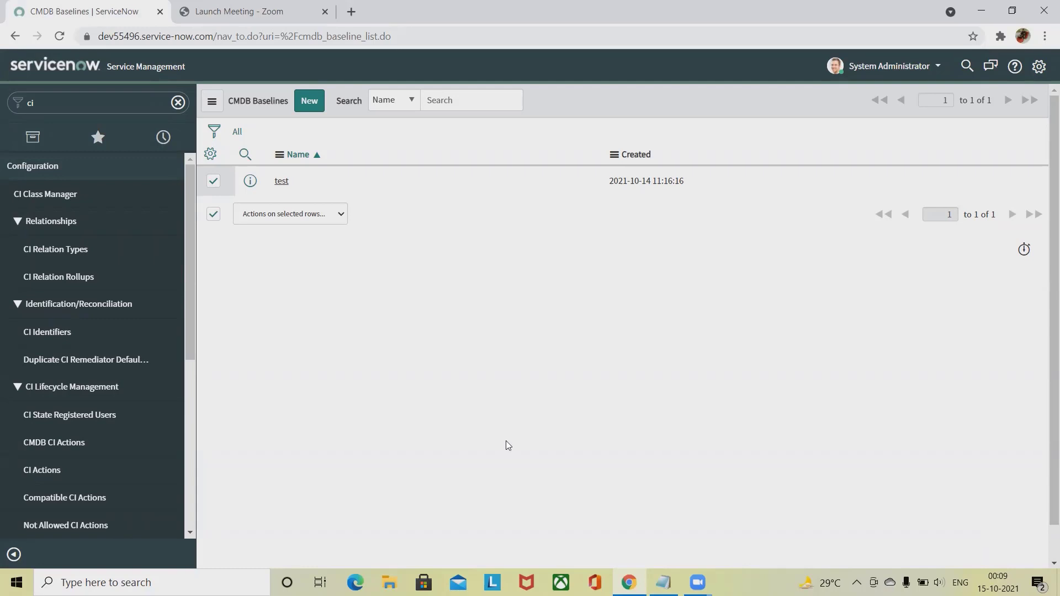
{"action": "mouse_move", "coordinate": [921, 531]}
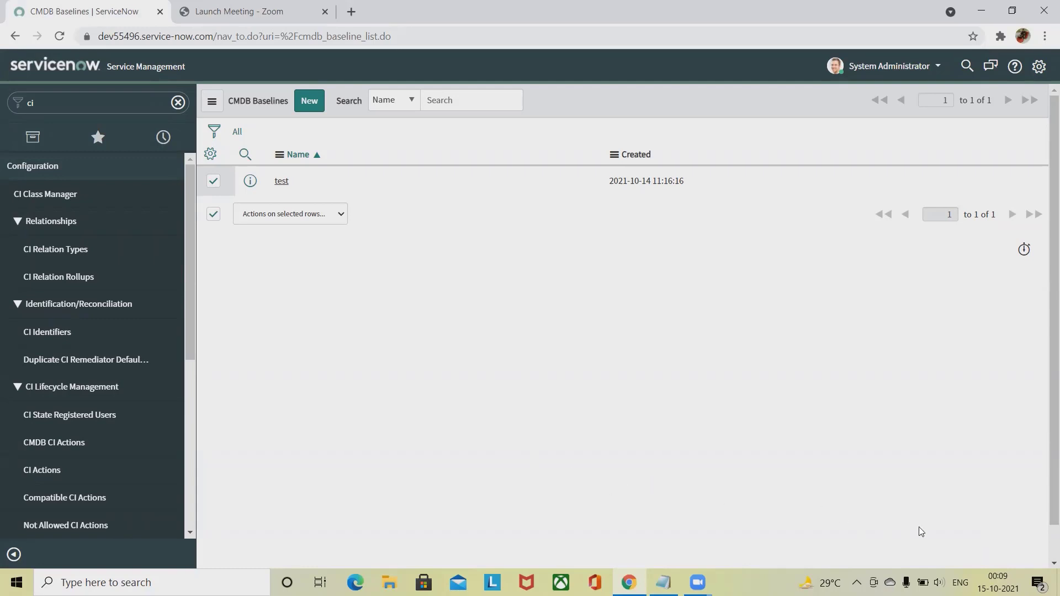
{"action": "mouse_move", "coordinate": [918, 534]}
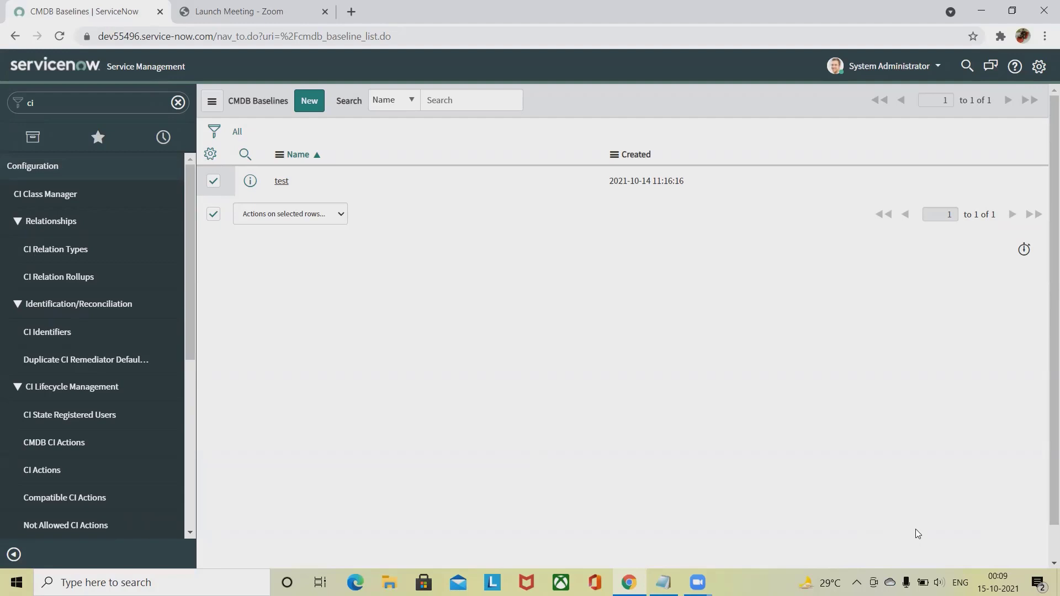
{"action": "mouse_move", "coordinate": [902, 515]}
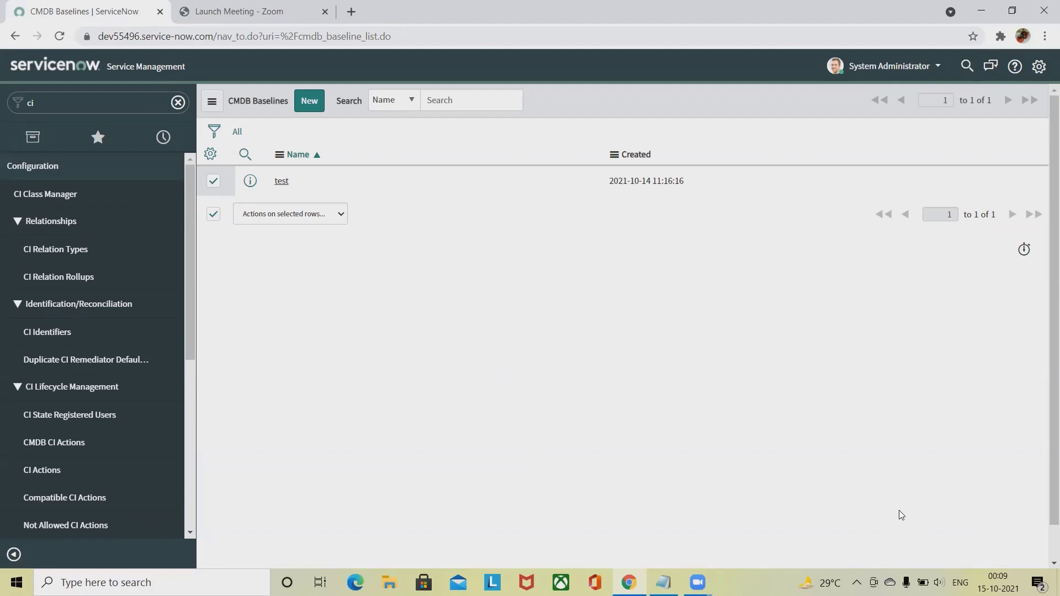
{"action": "mouse_move", "coordinate": [913, 512]}
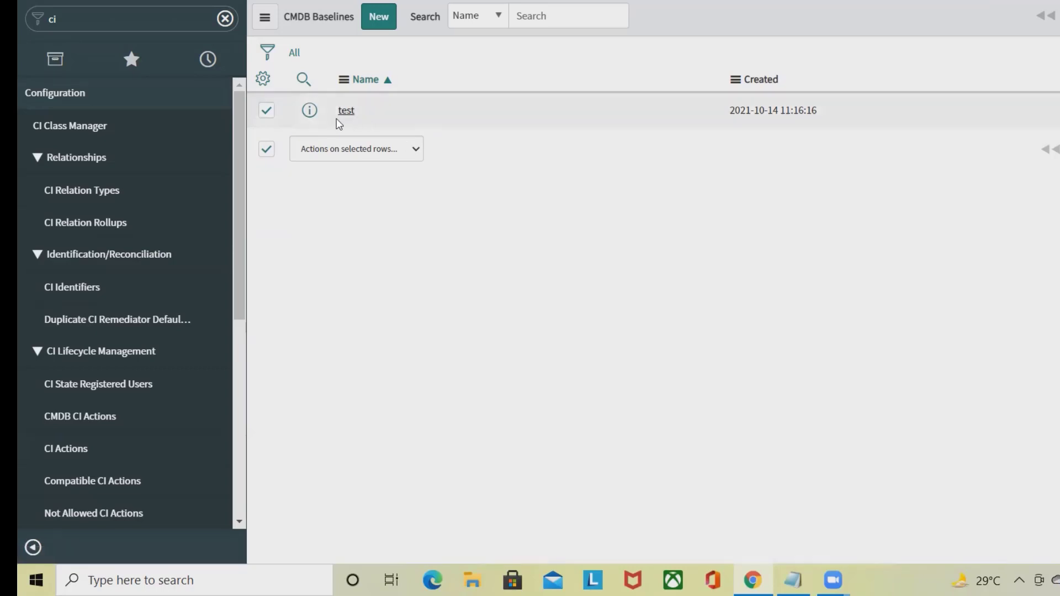
Glance at the test baseline, then filter the navigator to 'baseline' modules
{"action": "left_click", "coordinate": [346, 111]}
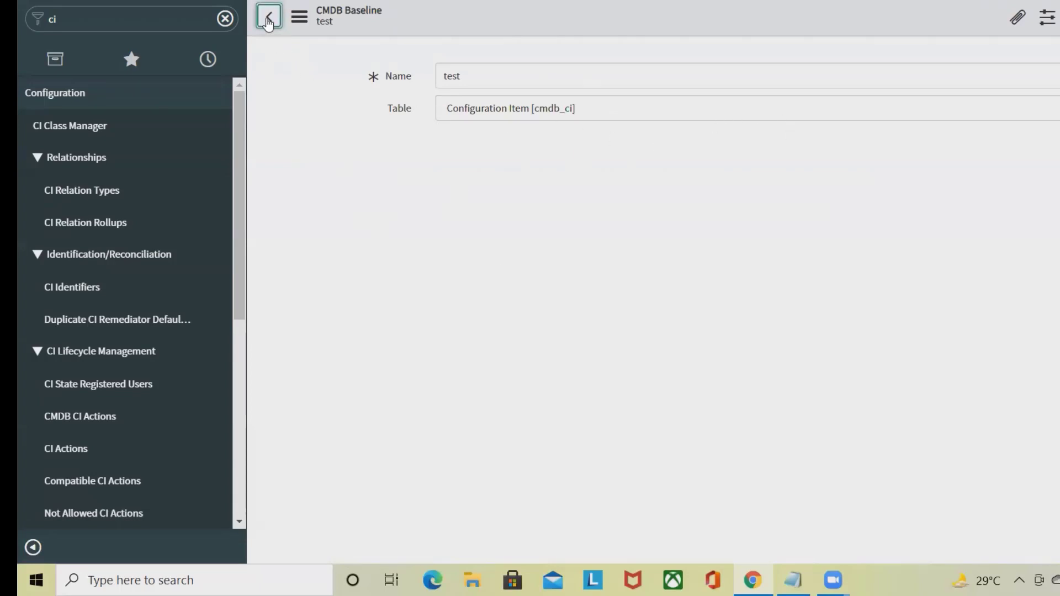
{"action": "left_click", "coordinate": [268, 17]}
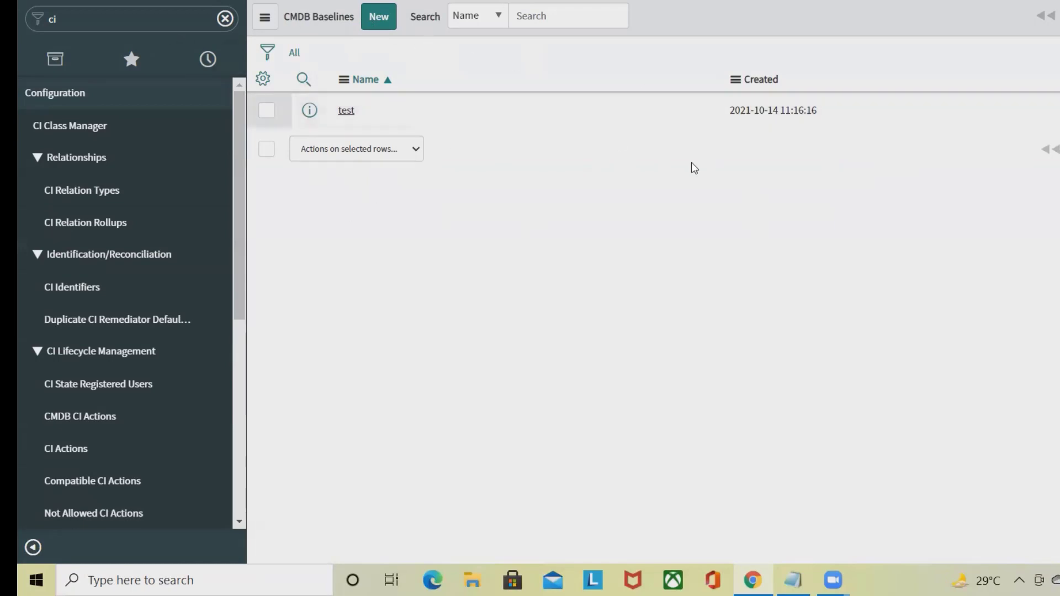
{"action": "mouse_move", "coordinate": [740, 318]}
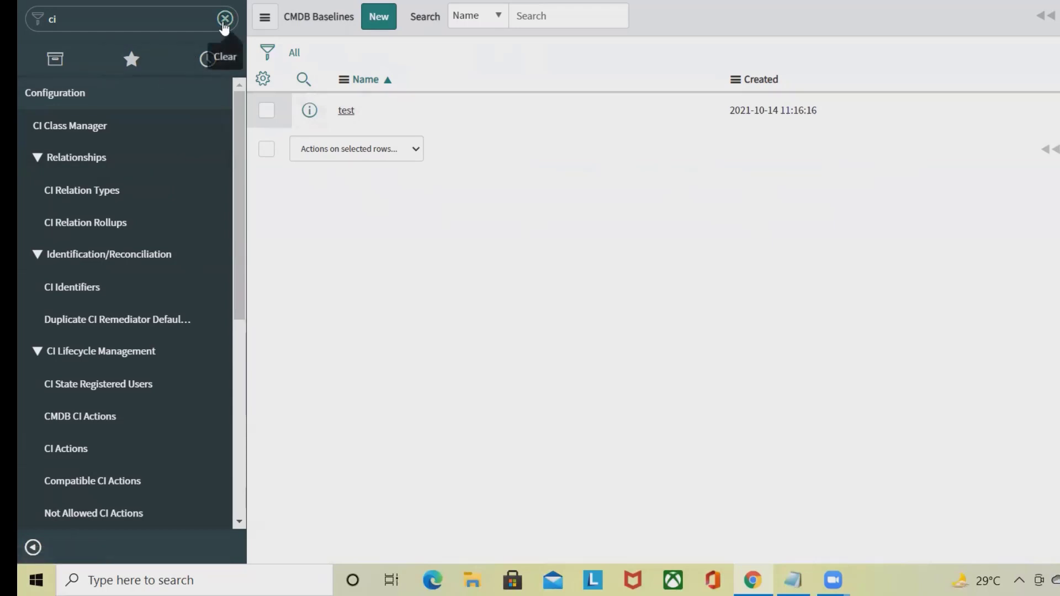
{"action": "left_click", "coordinate": [226, 19]}
{"action": "type", "text": "b"}
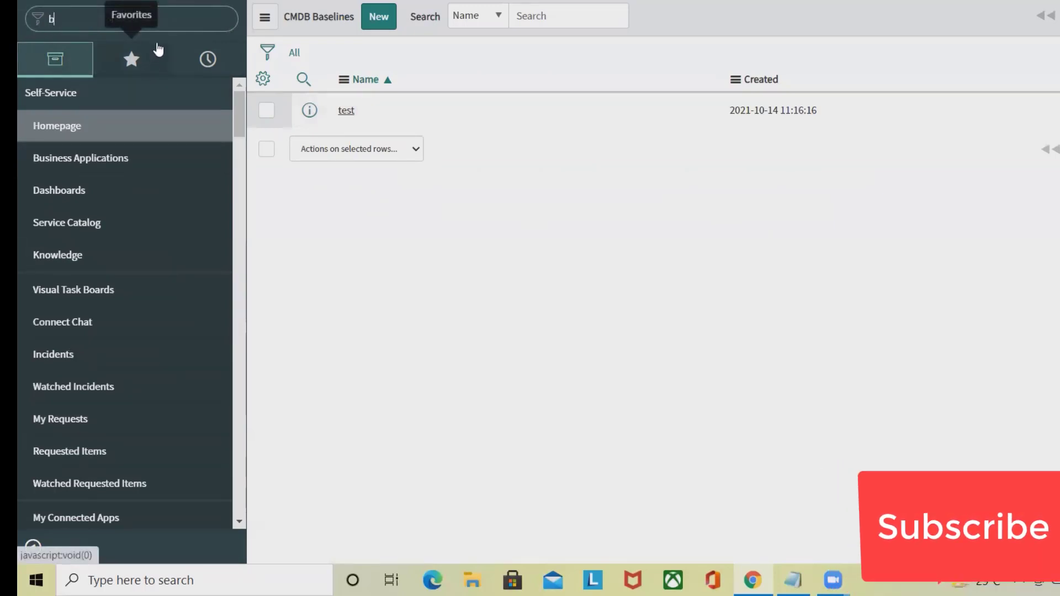
{"action": "type", "text": "aseline"}
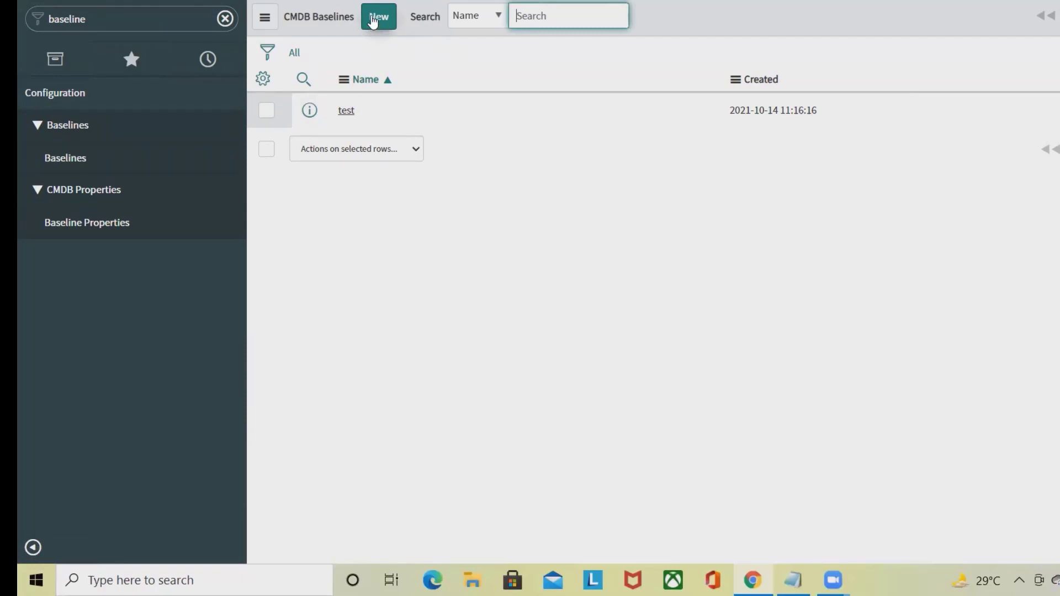
Start a new CMDB Baseline record from the Baselines list
{"action": "left_click", "coordinate": [377, 17]}
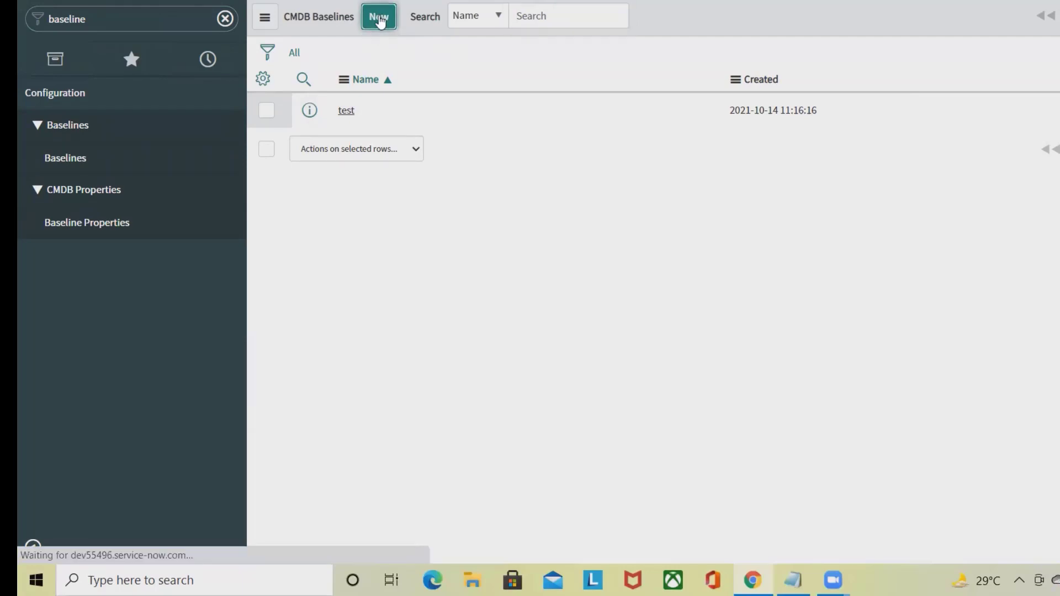
{"action": "left_click", "coordinate": [378, 17]}
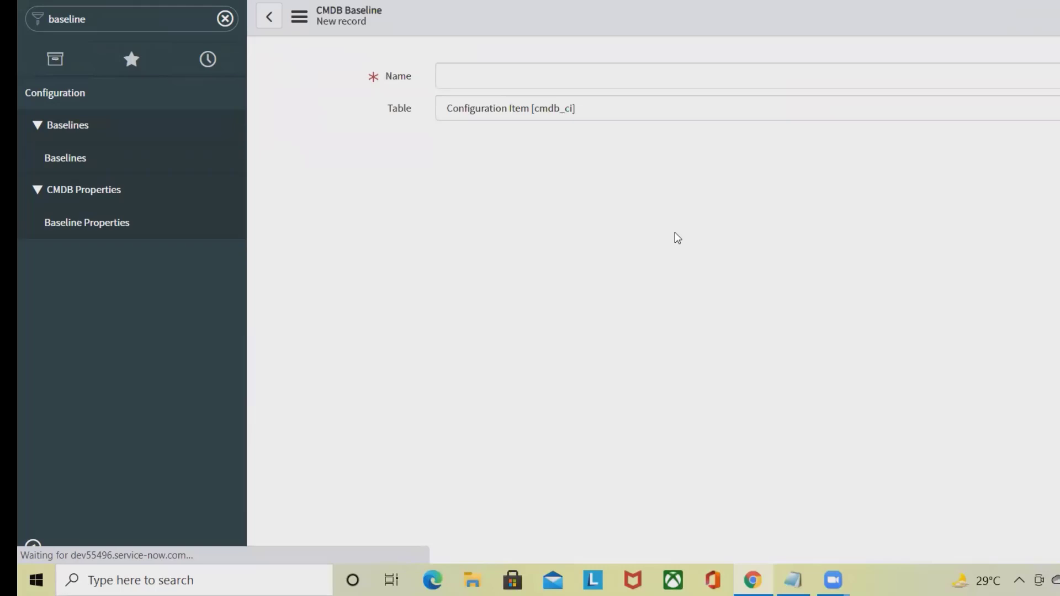
Name the new baseline 'Test2', keeping Table as Configuration Item [cmdb_ci]
{"action": "left_click", "coordinate": [685, 75]}
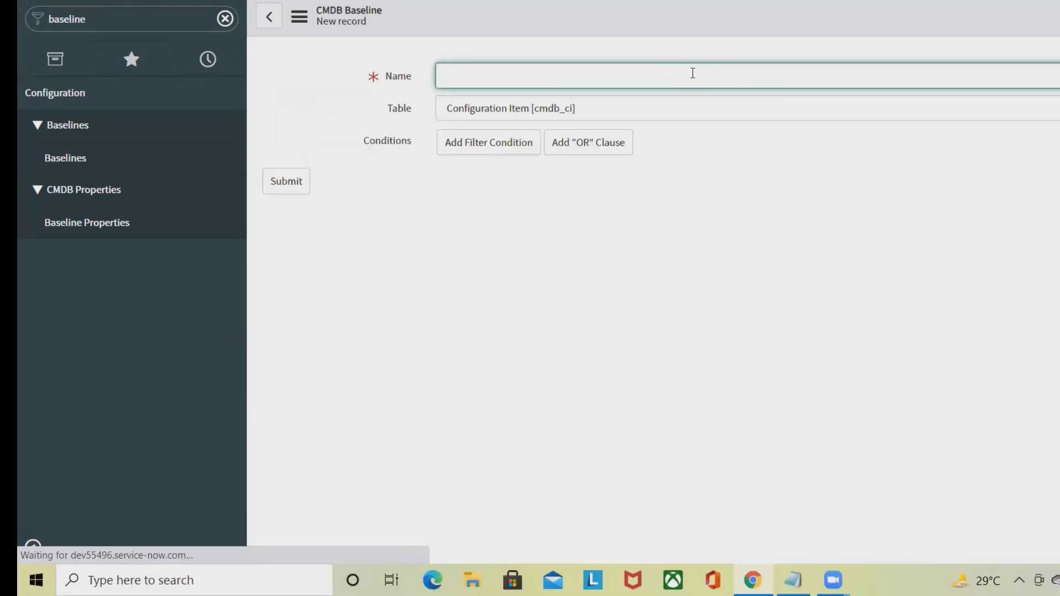
{"action": "type", "text": "Test2"}
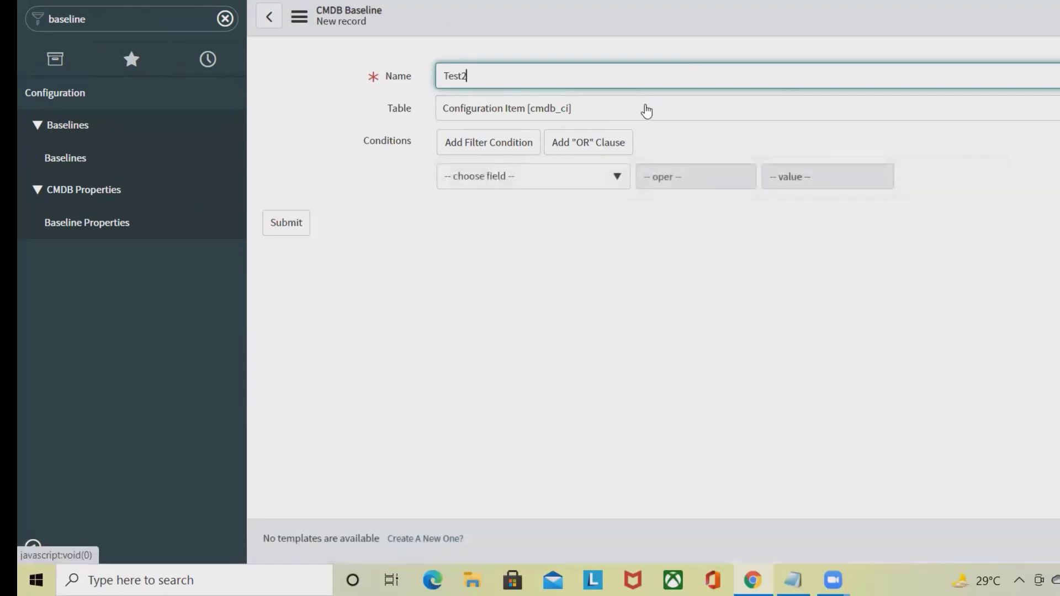
{"action": "mouse_move", "coordinate": [484, 126]}
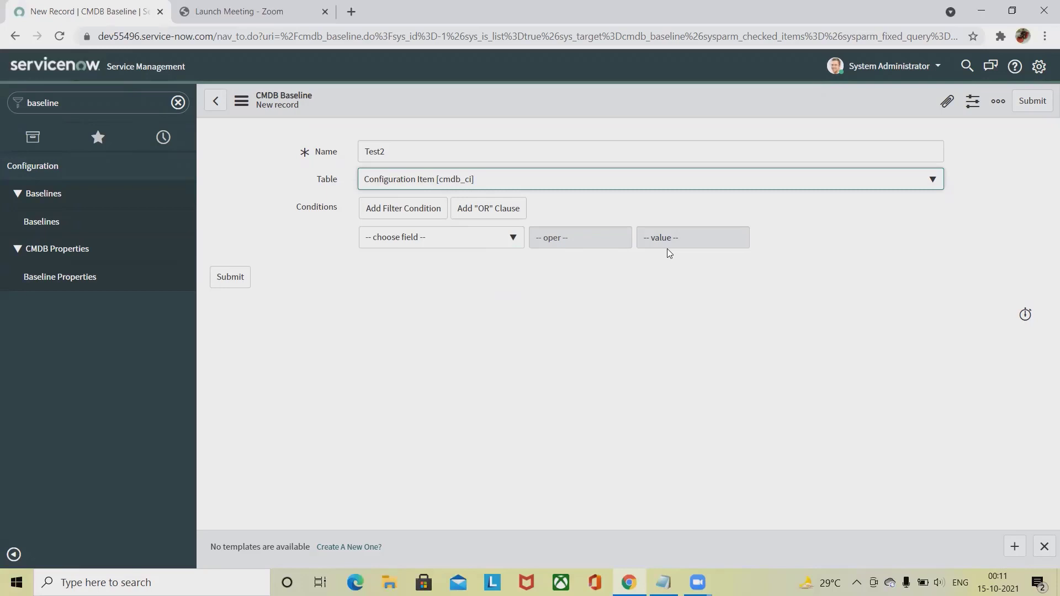
{"action": "mouse_move", "coordinate": [721, 270]}
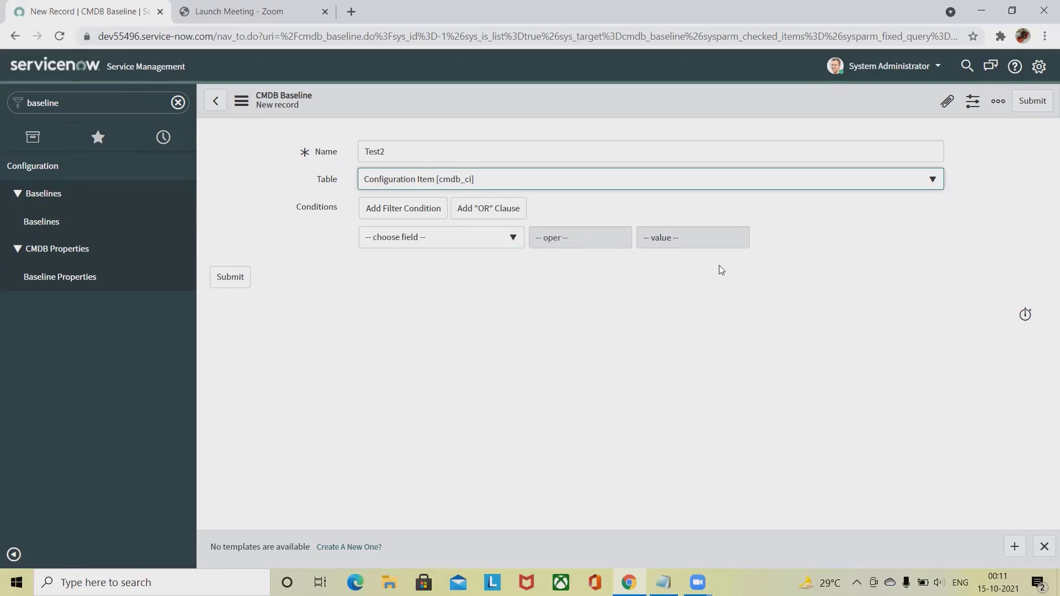
{"action": "mouse_move", "coordinate": [788, 284]}
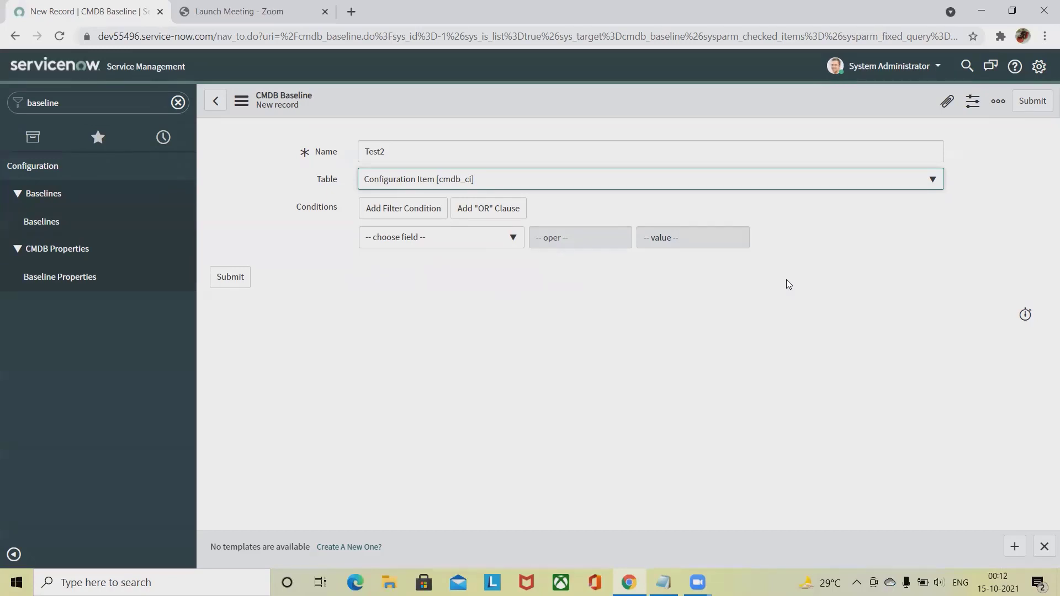
{"action": "mouse_move", "coordinate": [400, 343]}
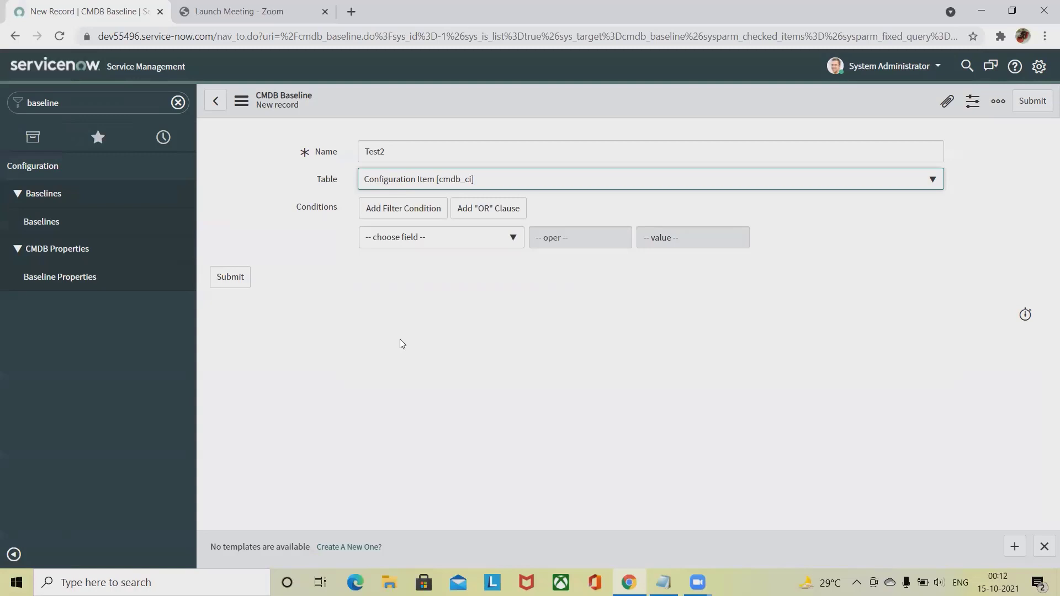
Browse the Table choices, keep Configuration Item, and begin choosing a condition field
{"action": "left_click", "coordinate": [932, 179]}
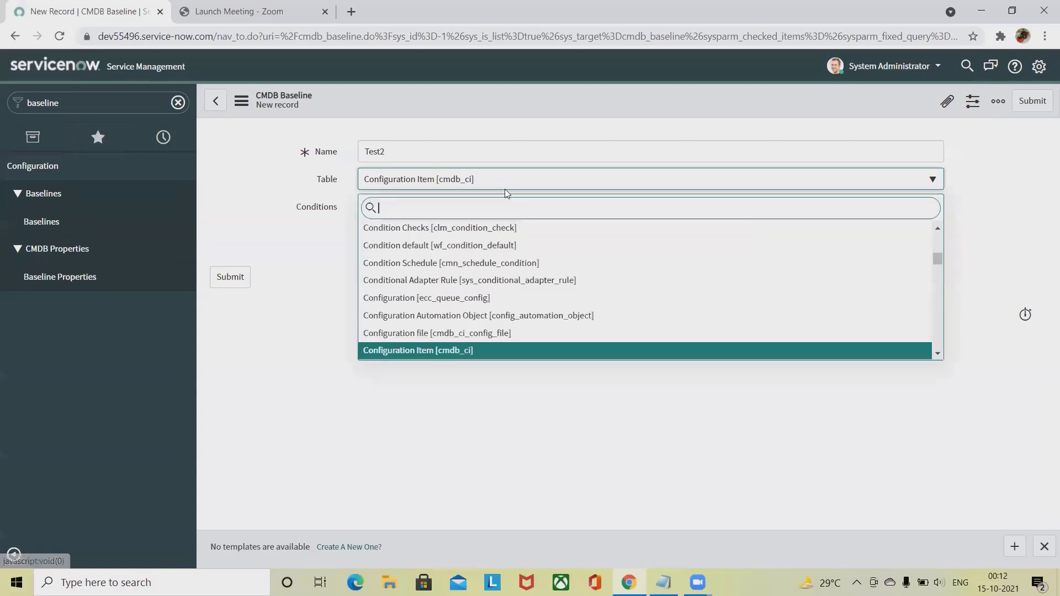
{"action": "mouse_move", "coordinate": [505, 332]}
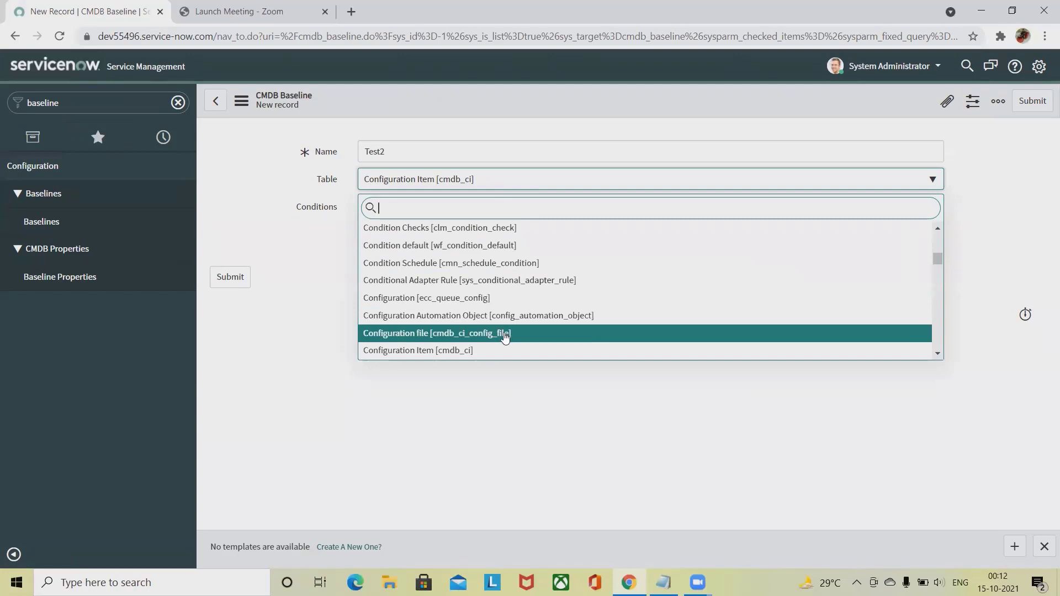
{"action": "mouse_move", "coordinate": [493, 350]}
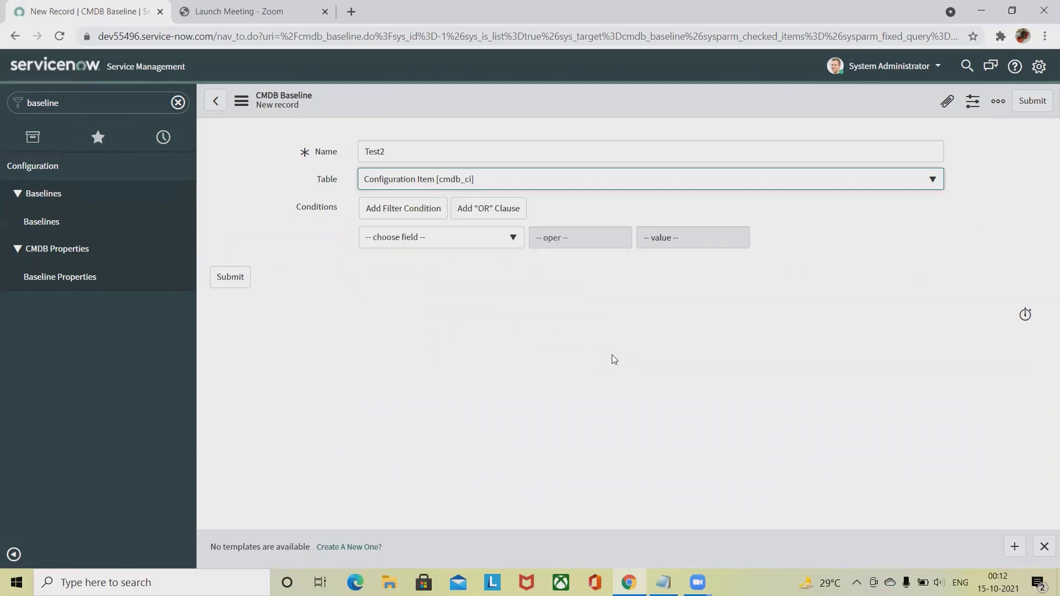
{"action": "left_click", "coordinate": [441, 238]}
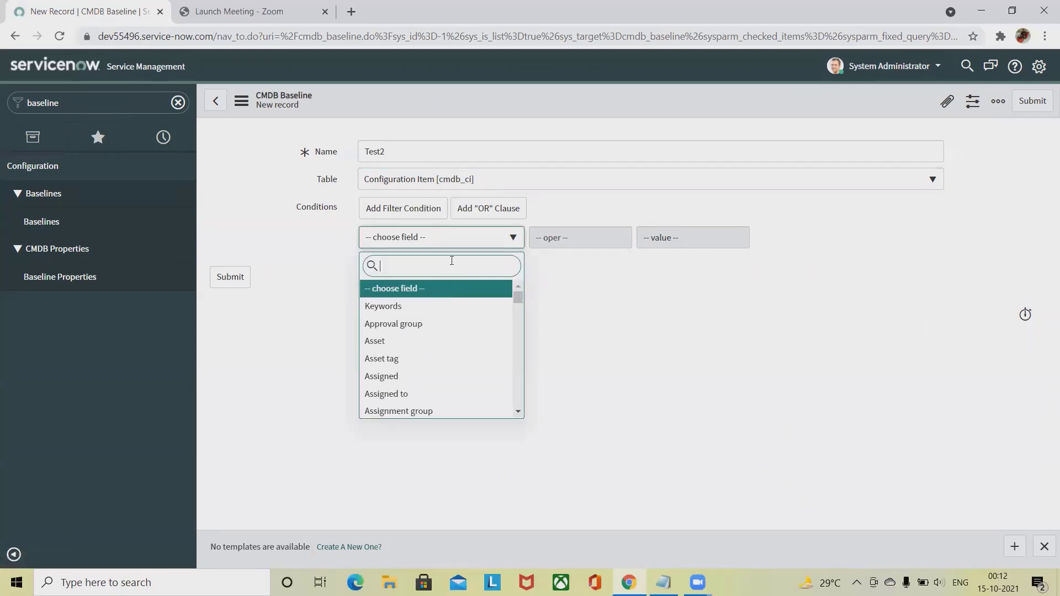
Set the baseline condition to Location is India
{"action": "type", "text": "lo"}
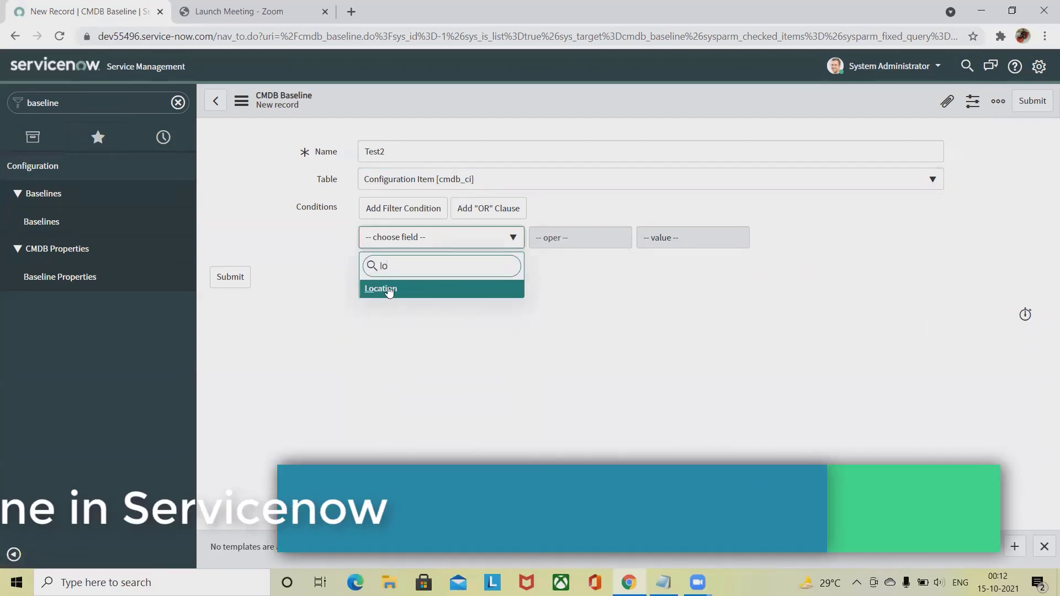
{"action": "left_click", "coordinate": [381, 288]}
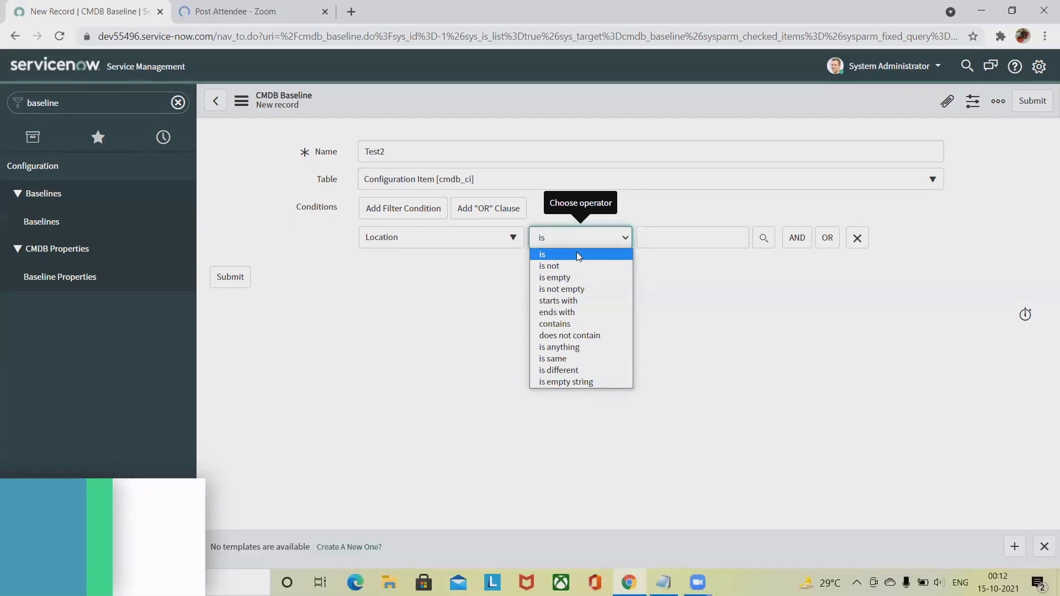
{"action": "left_click", "coordinate": [541, 254]}
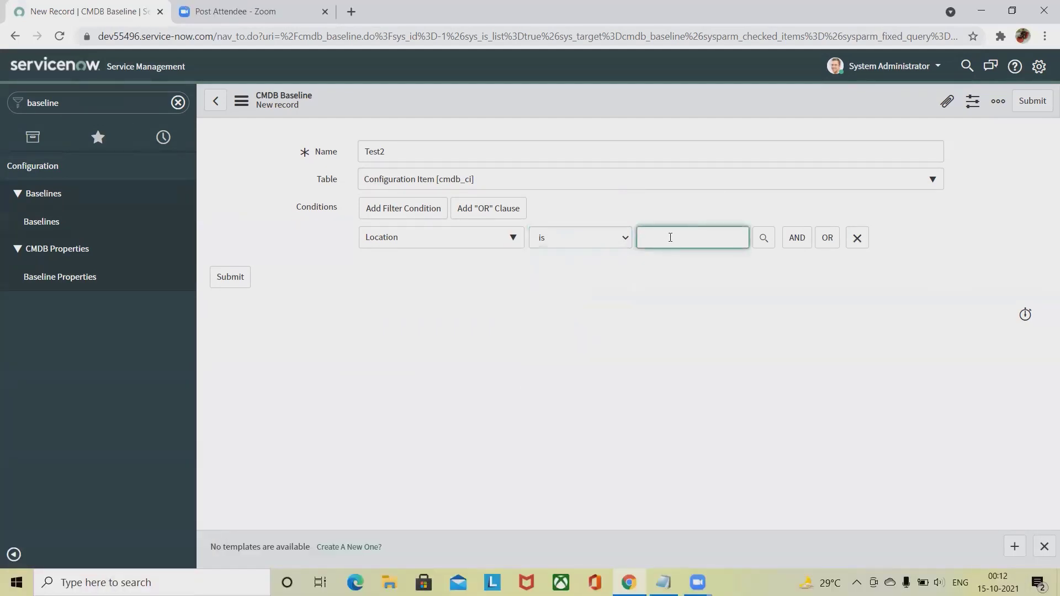
{"action": "type", "text": "India"}
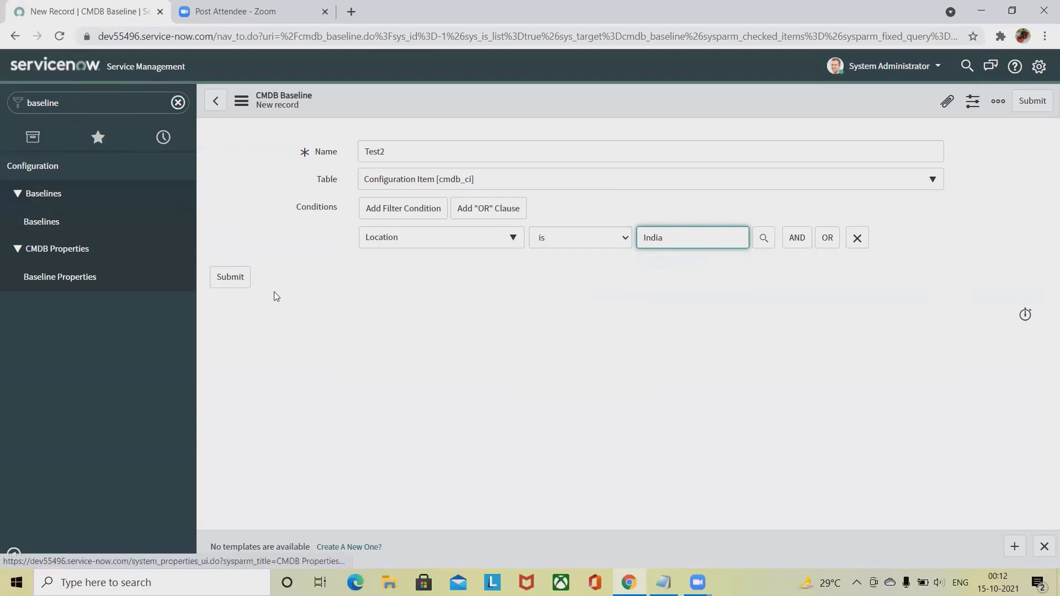
Submit Test2 and tick its row in the CMDB Baselines list
{"action": "left_click", "coordinate": [230, 276]}
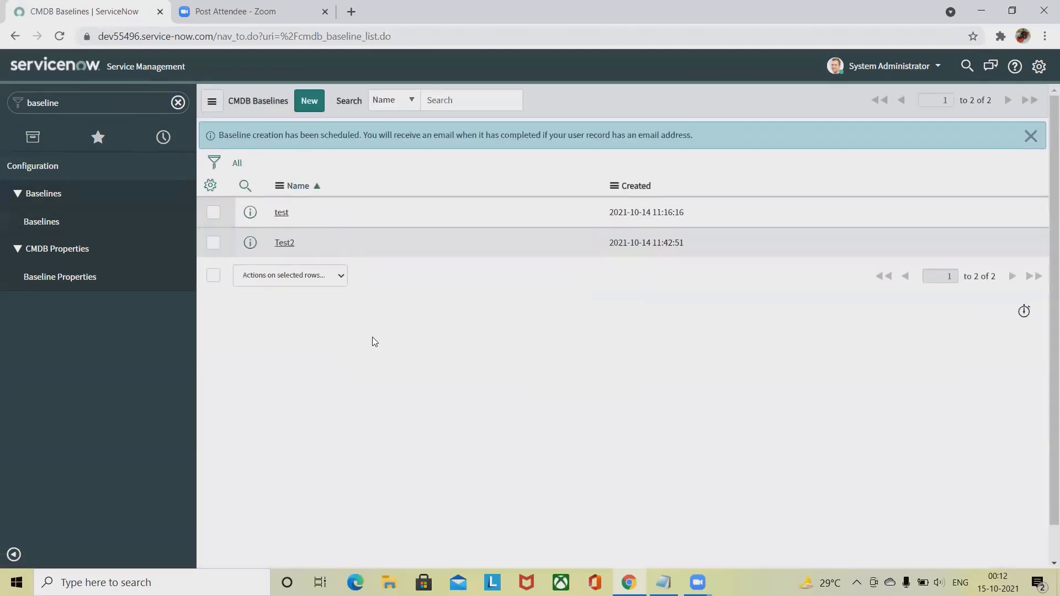
{"action": "mouse_move", "coordinate": [629, 293]}
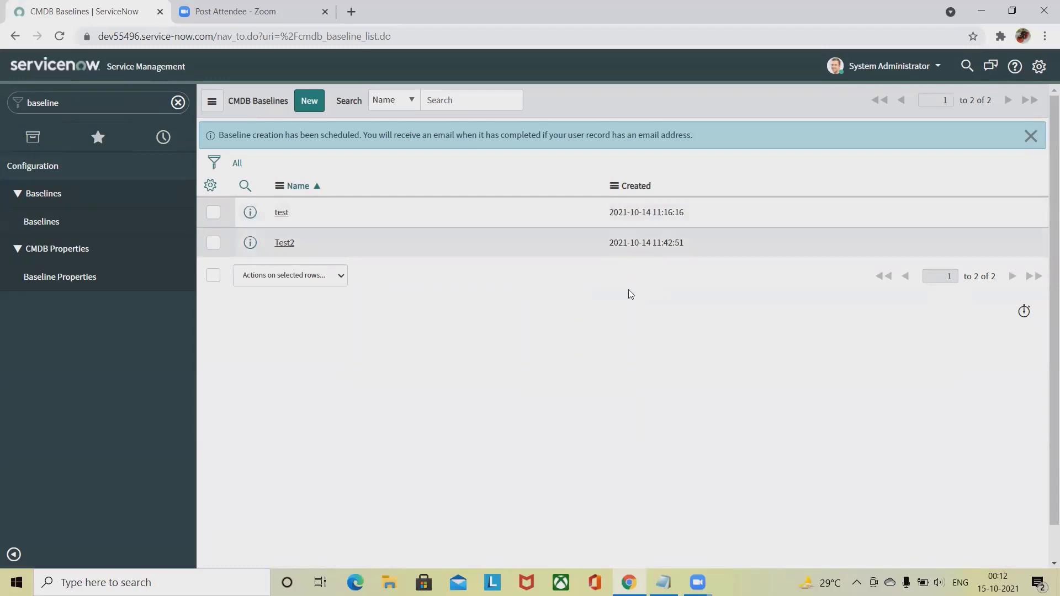
{"action": "left_click", "coordinate": [213, 242]}
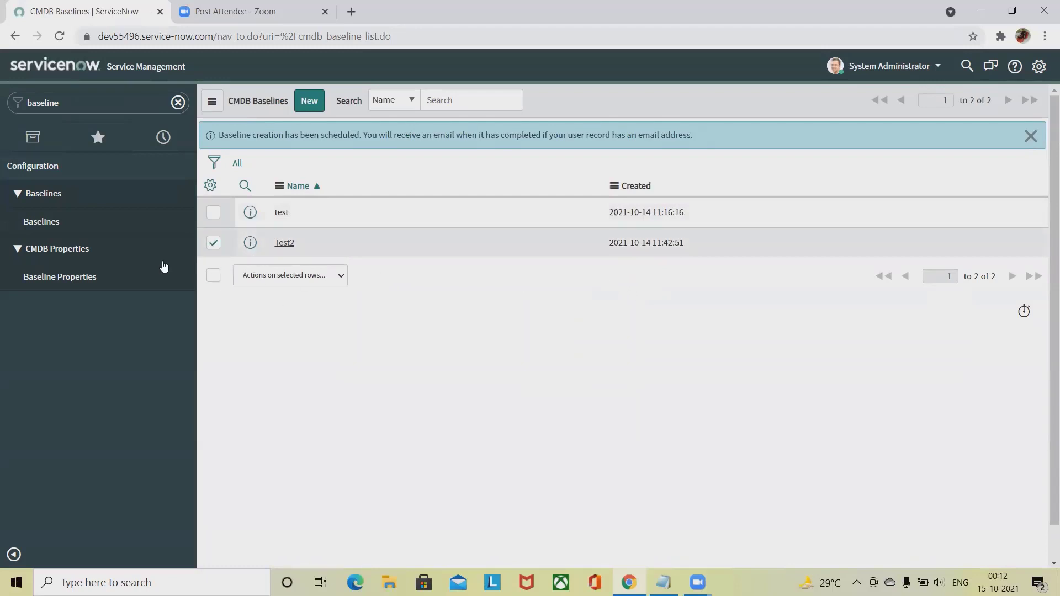
{"action": "mouse_move", "coordinate": [210, 186]}
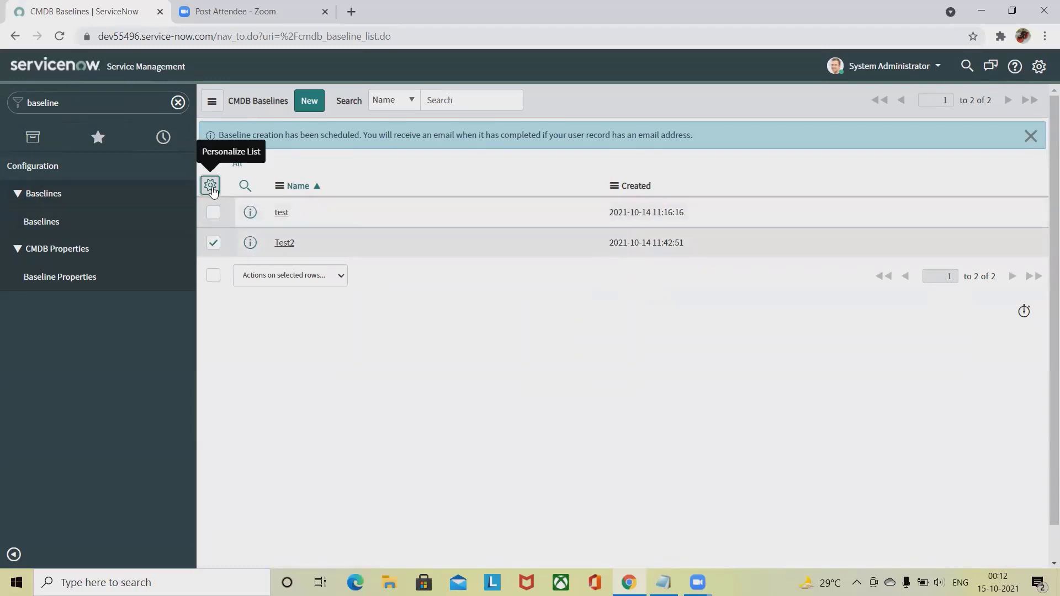
{"action": "left_click", "coordinate": [210, 185]}
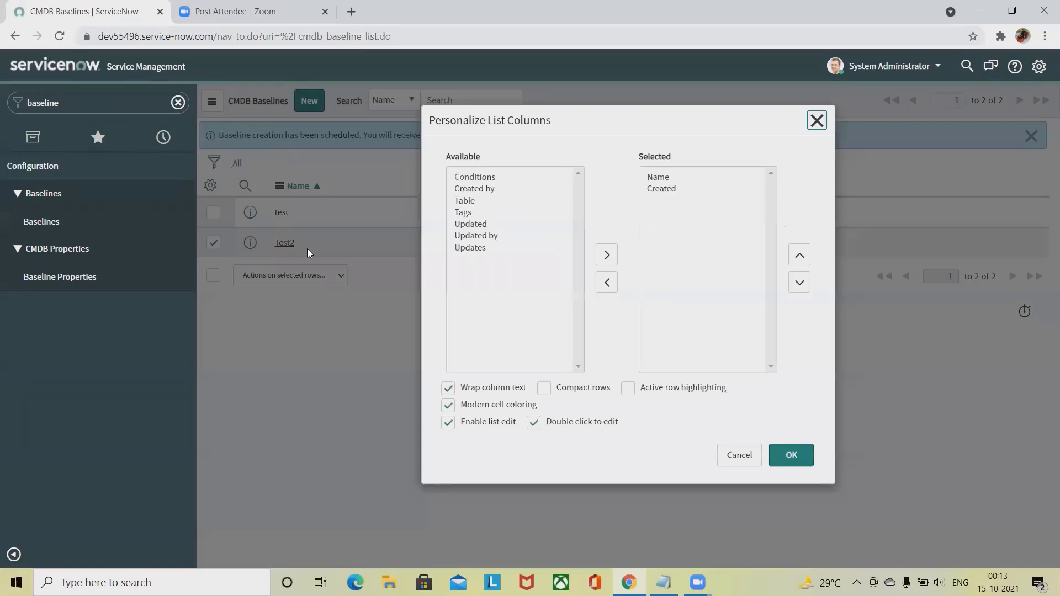
{"action": "mouse_move", "coordinate": [840, 121]}
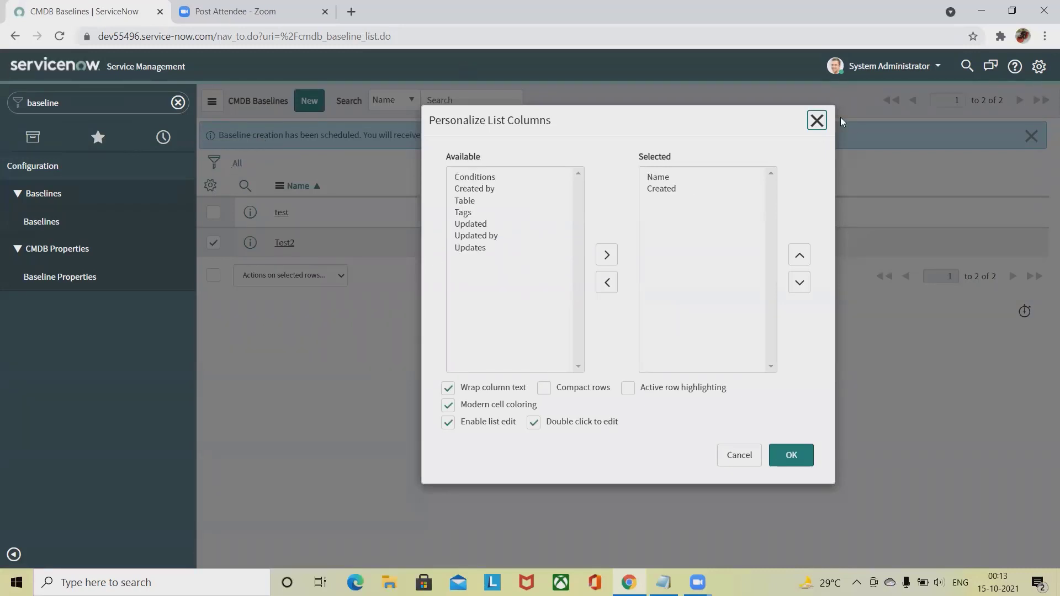
{"action": "left_click", "coordinate": [816, 120]}
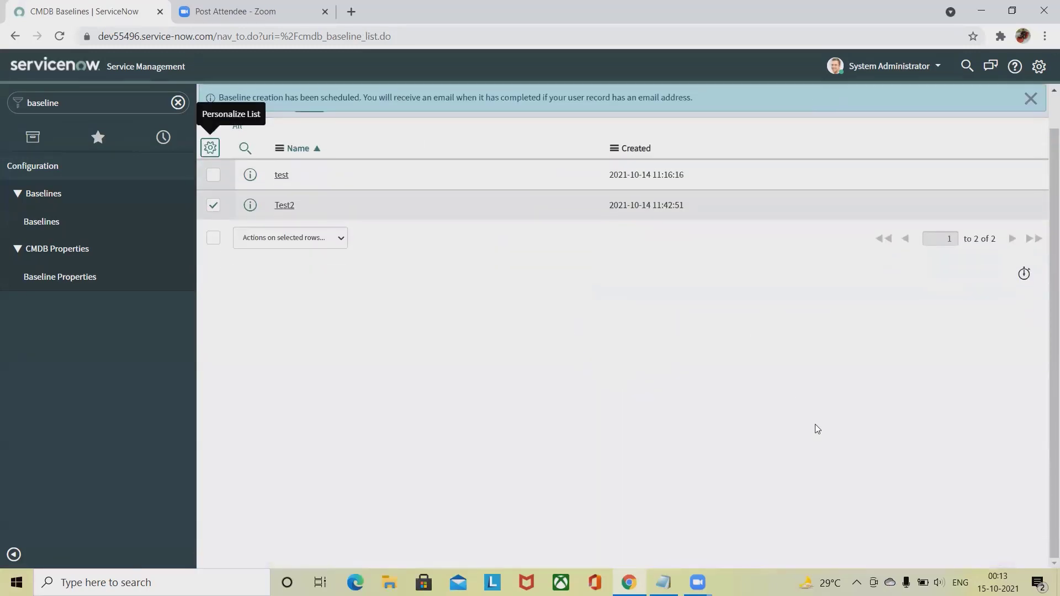
{"action": "mouse_move", "coordinate": [810, 421]}
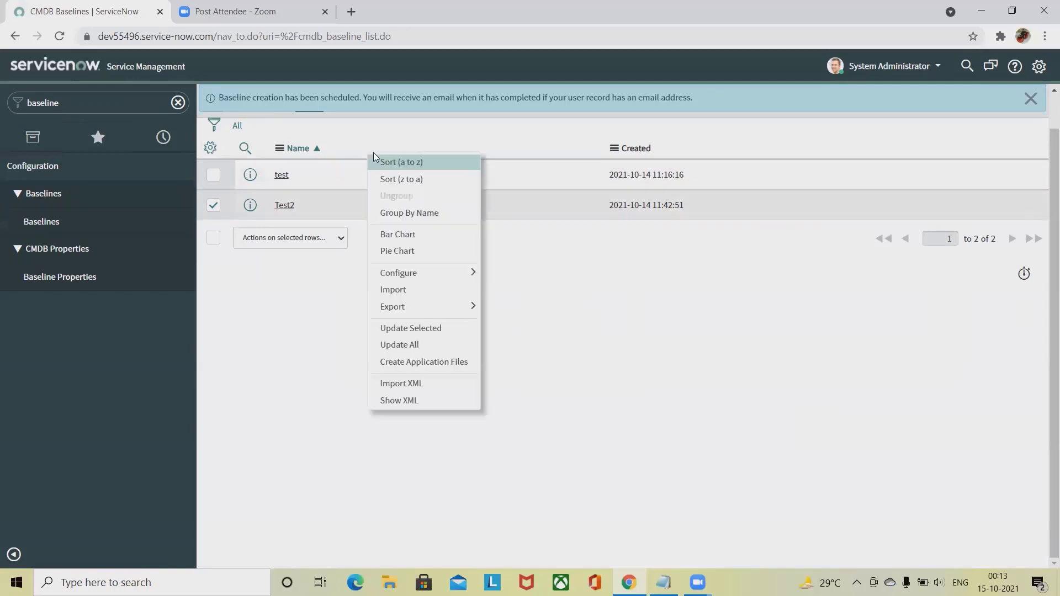
{"action": "mouse_move", "coordinate": [399, 273]}
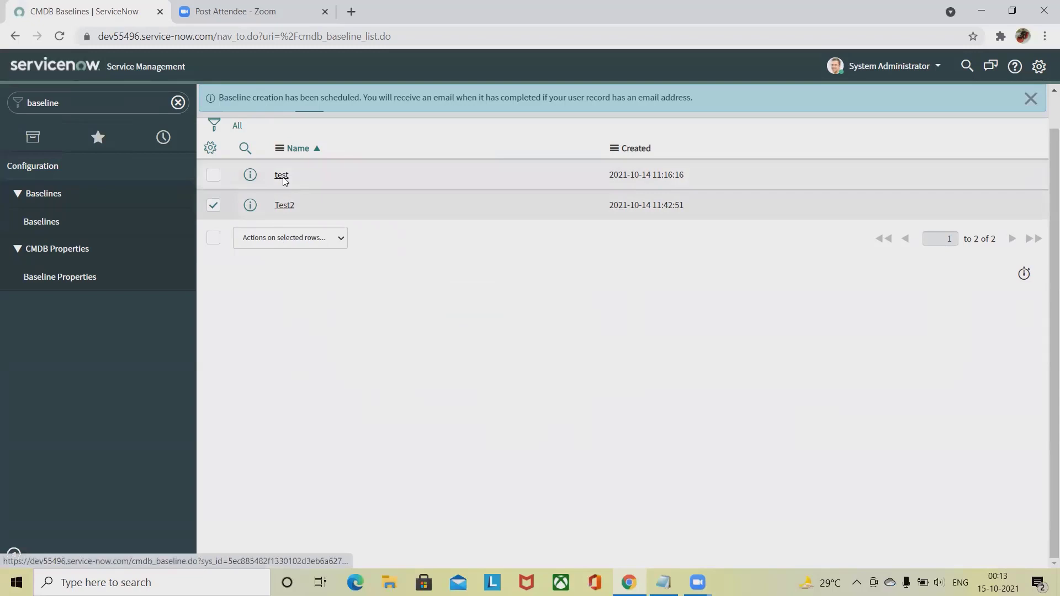
Reopen the test baseline and bring up its form header Configure menu
{"action": "left_click", "coordinate": [280, 175]}
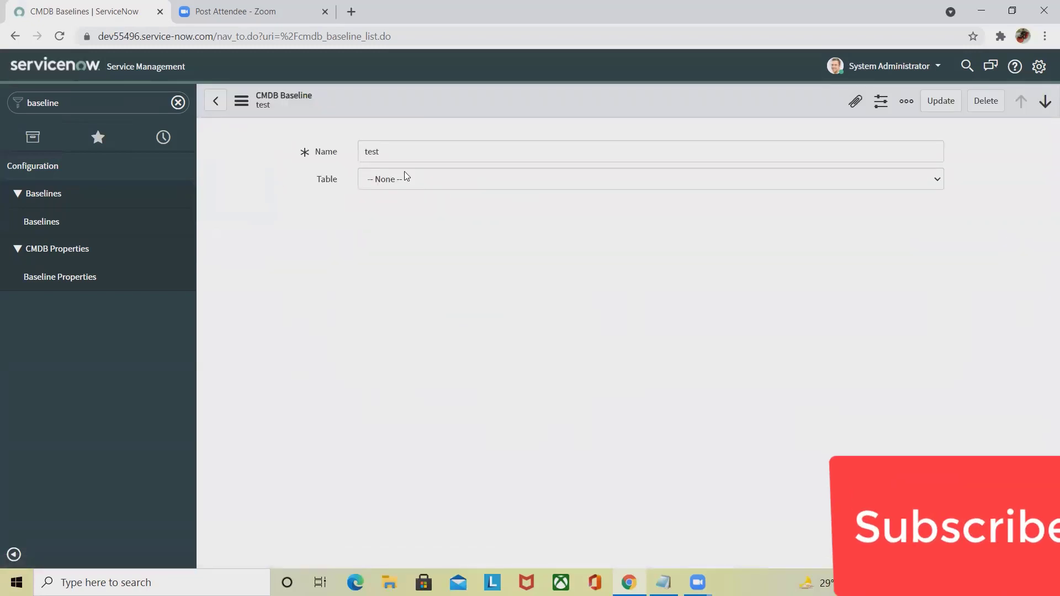
{"action": "left_click", "coordinate": [649, 179]}
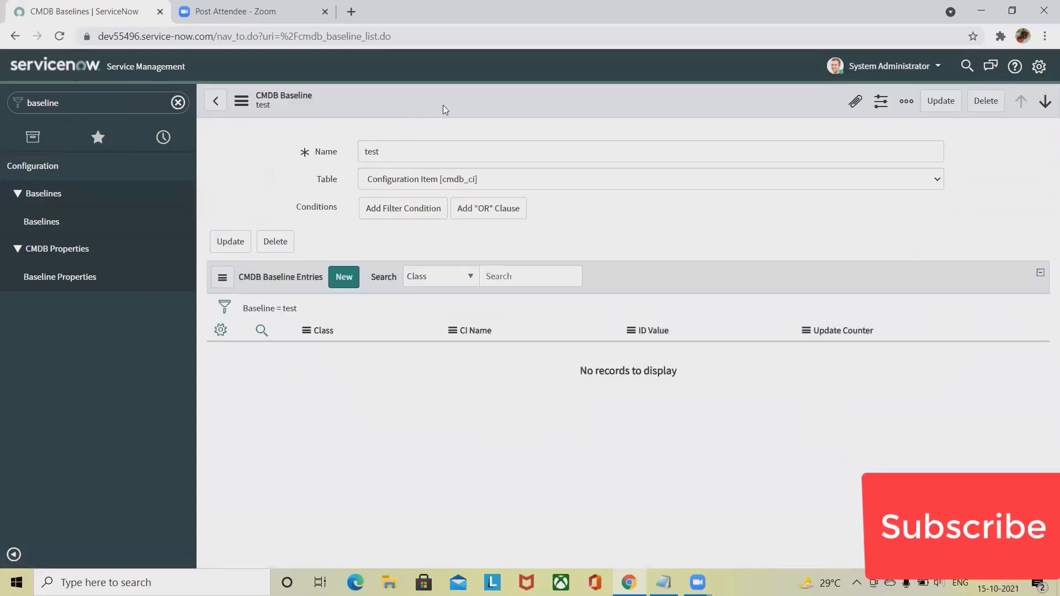
{"action": "right_click", "coordinate": [458, 419]}
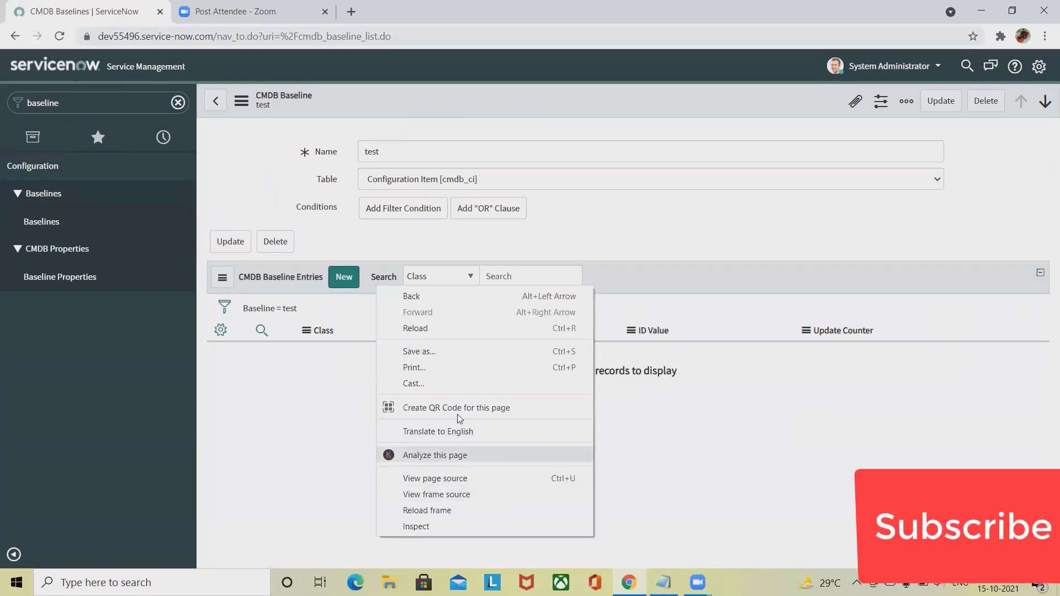
{"action": "left_click", "coordinate": [327, 106]}
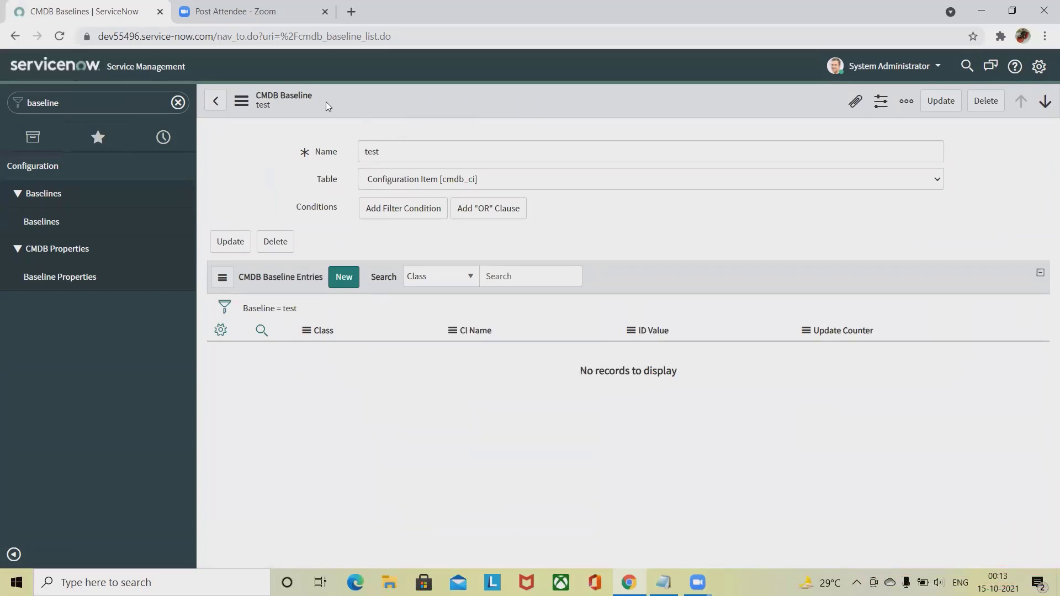
{"action": "left_click", "coordinate": [402, 208]}
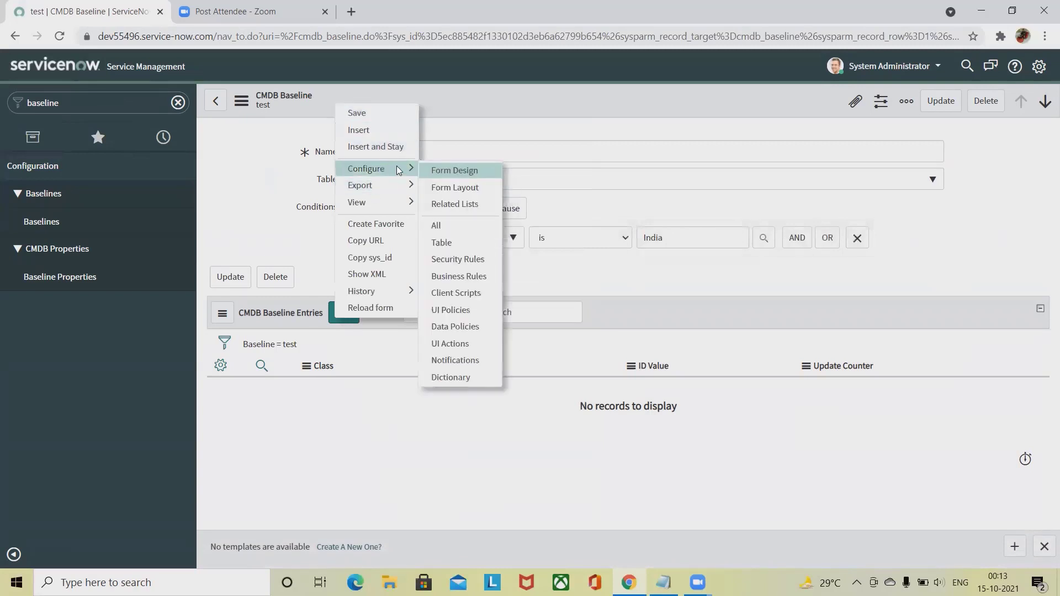
{"action": "mouse_move", "coordinate": [462, 188]}
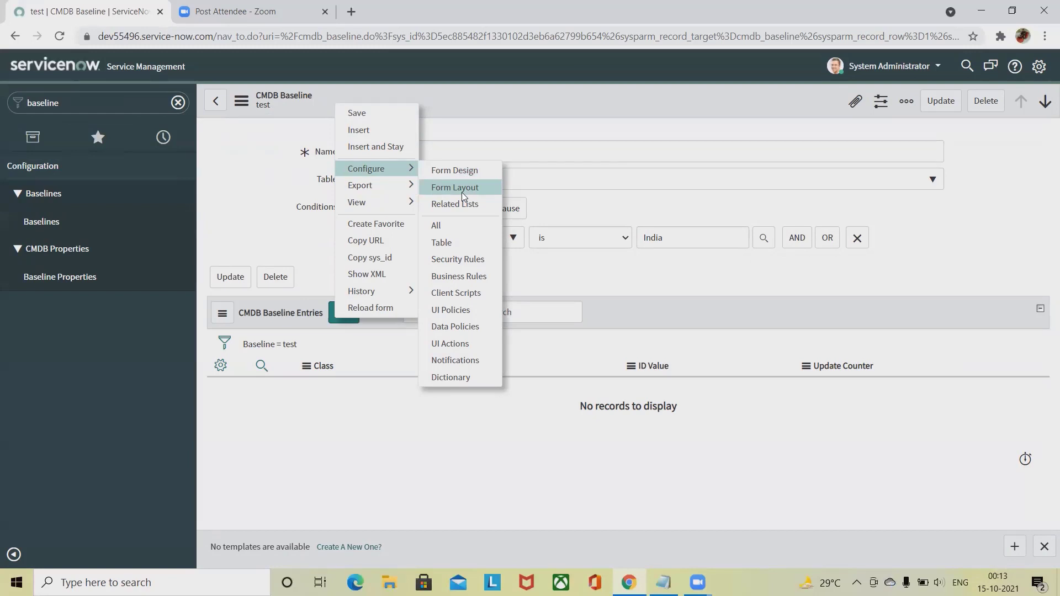
Review the CMDB Baseline form layout with Name, Table and Conditions selected, then head to Baseline Properties
{"action": "left_click", "coordinate": [454, 188]}
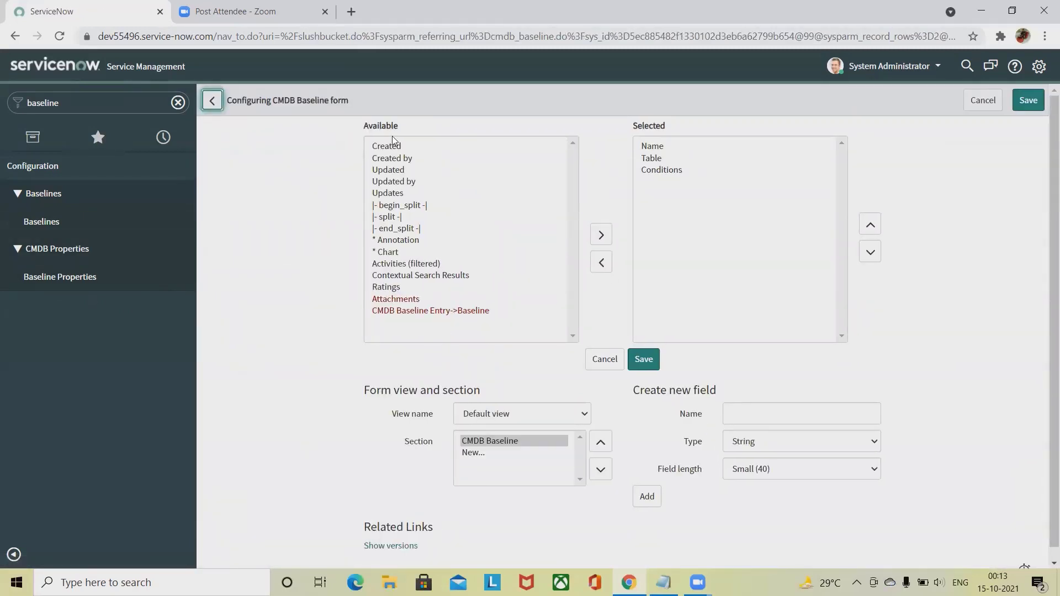
{"action": "mouse_move", "coordinate": [713, 442]}
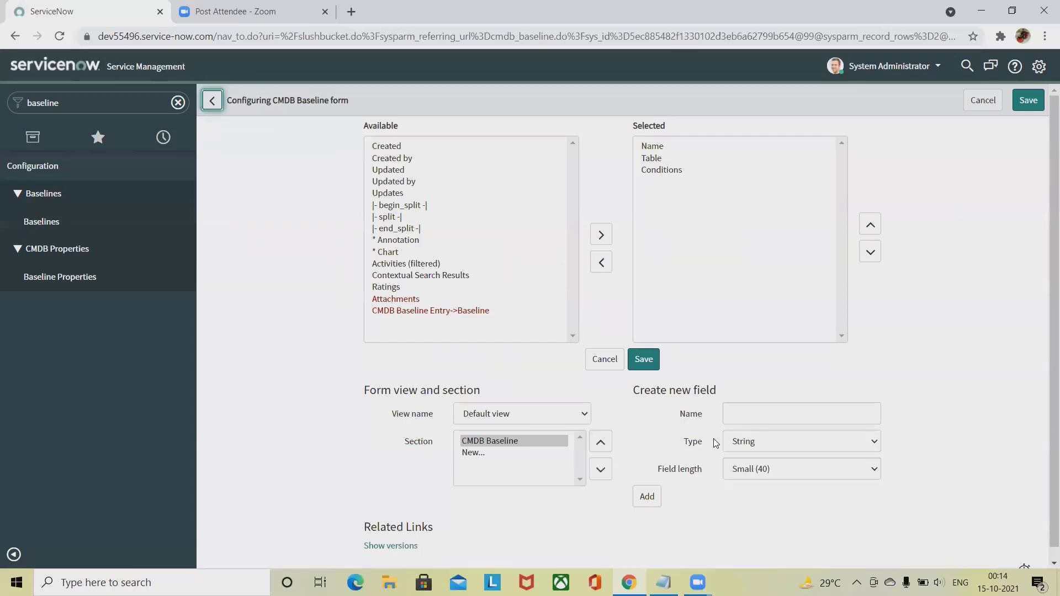
{"action": "left_click", "coordinate": [60, 277]}
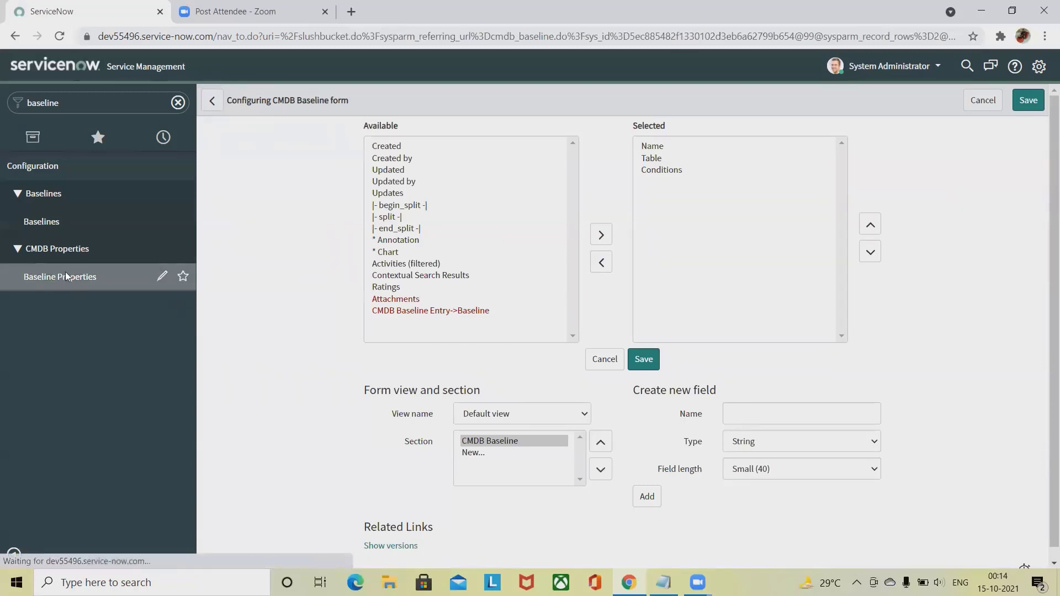
Save the baseline diff changes-per-CI limit at 100 on the Baseline Properties page
{"action": "left_click", "coordinate": [60, 279]}
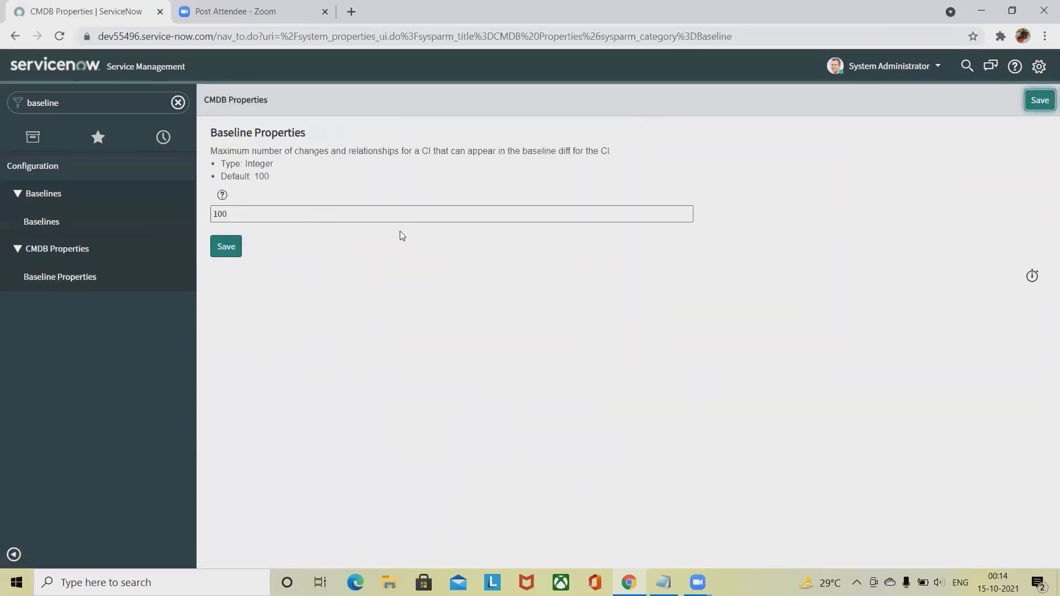
{"action": "mouse_move", "coordinate": [270, 173]}
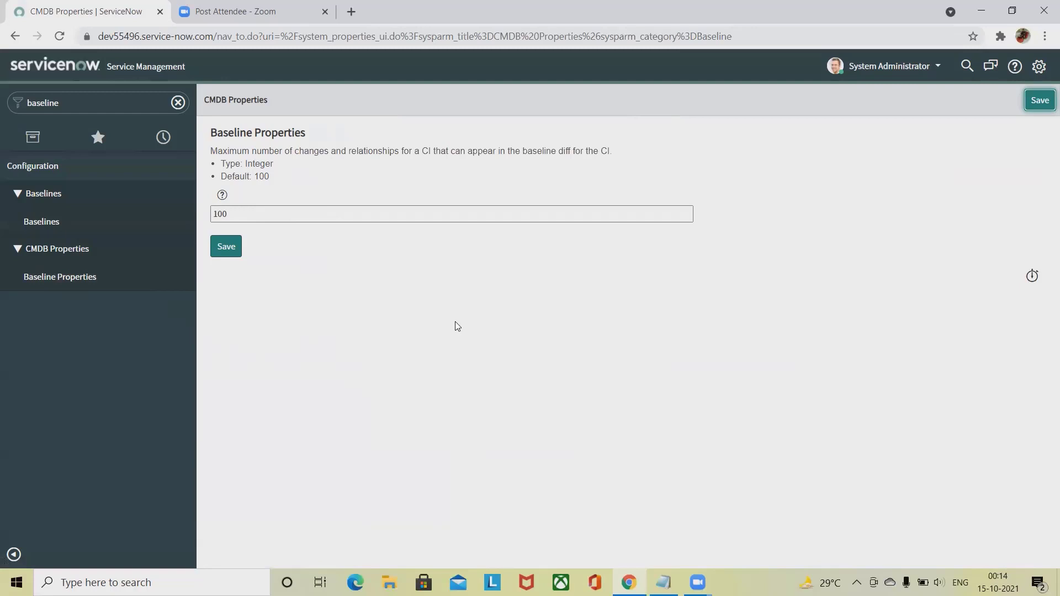
{"action": "left_click", "coordinate": [450, 213]}
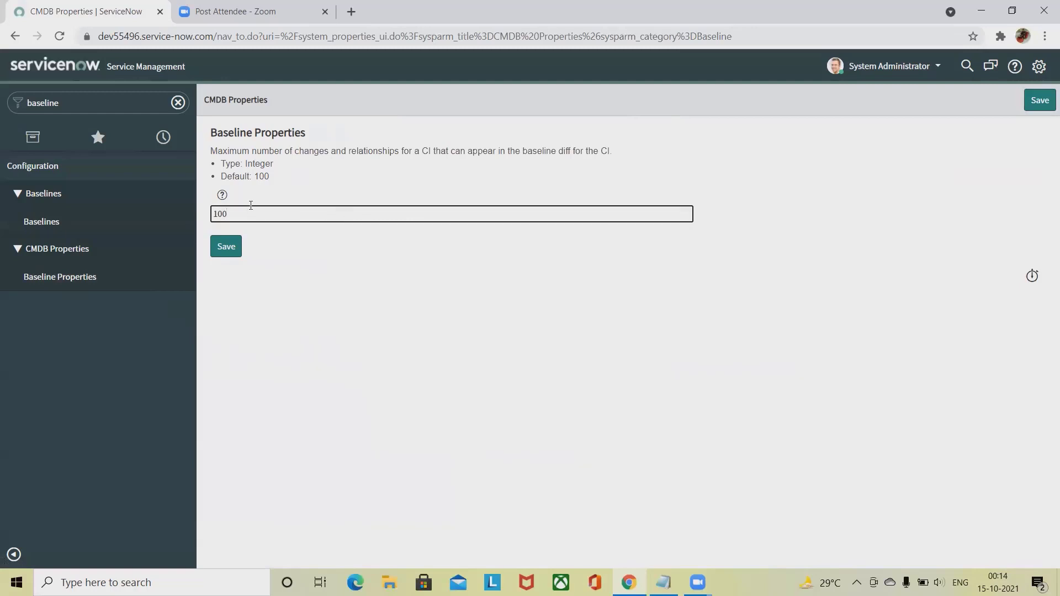
{"action": "mouse_move", "coordinate": [272, 184]}
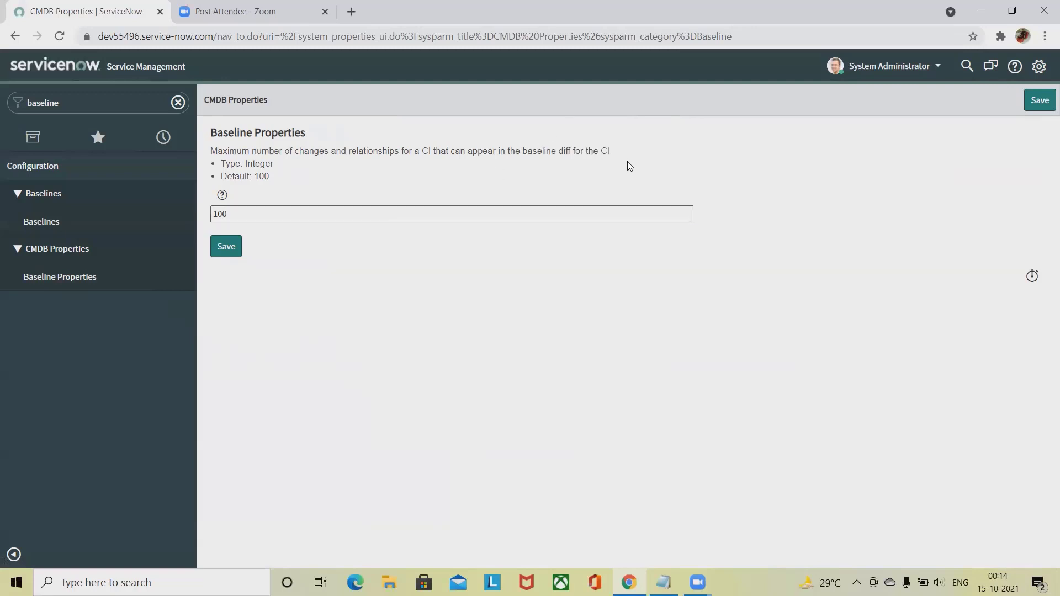
{"action": "mouse_move", "coordinate": [229, 265]}
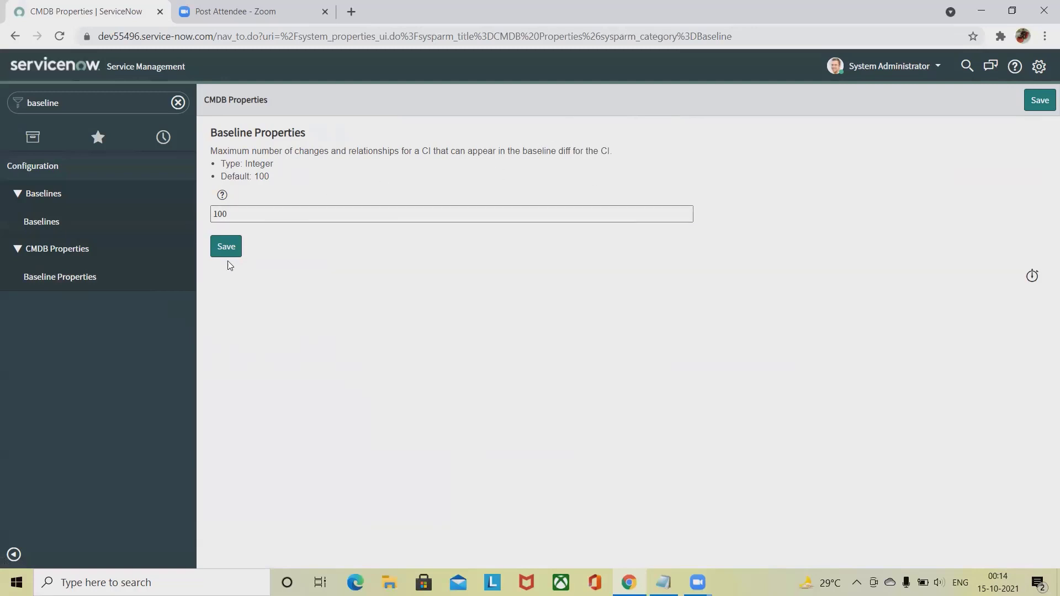
{"action": "left_click", "coordinate": [451, 213]}
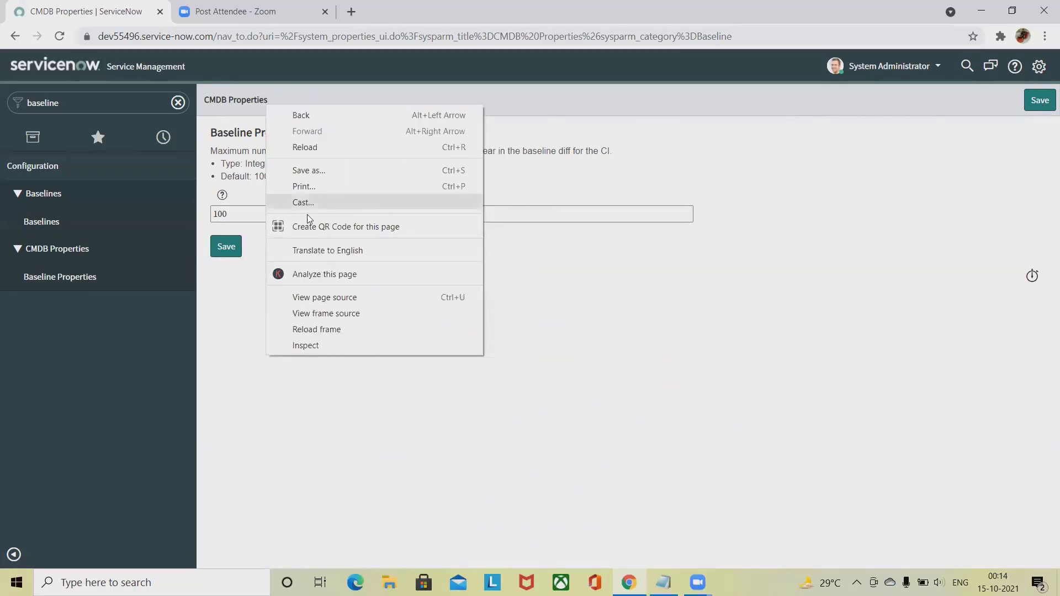
{"action": "left_click", "coordinate": [521, 272]}
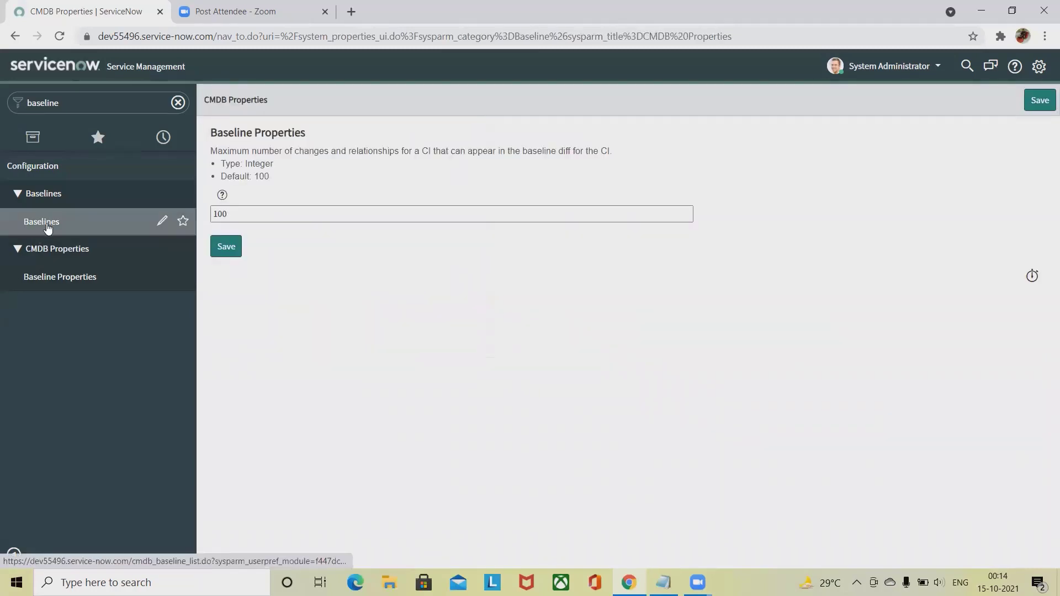
Return to the CMDB Baselines list of test and Test2 and bring up its list title menu
{"action": "left_click", "coordinate": [41, 222]}
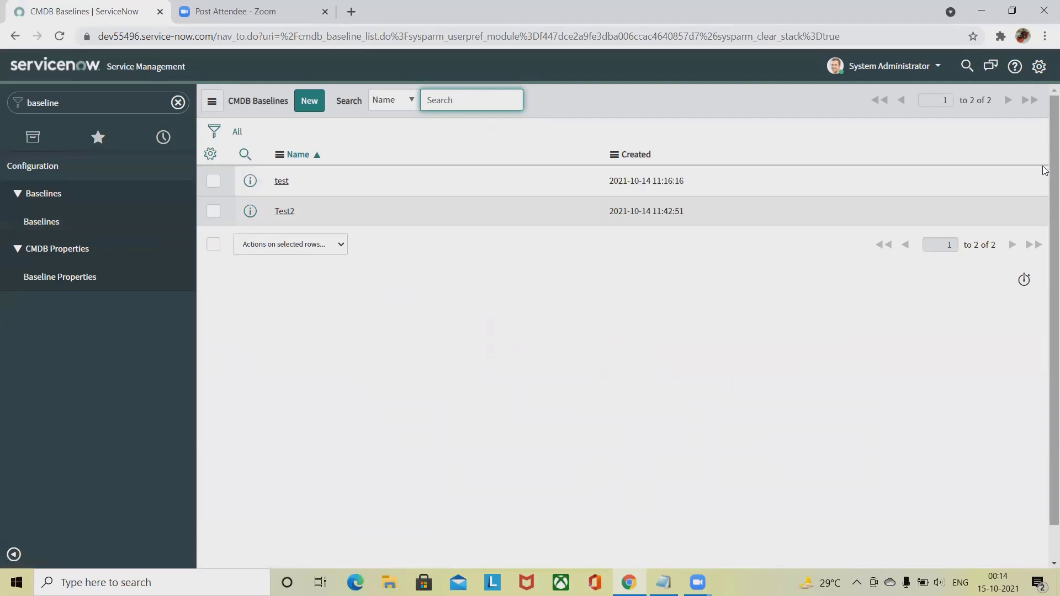
{"action": "mouse_move", "coordinate": [547, 155]}
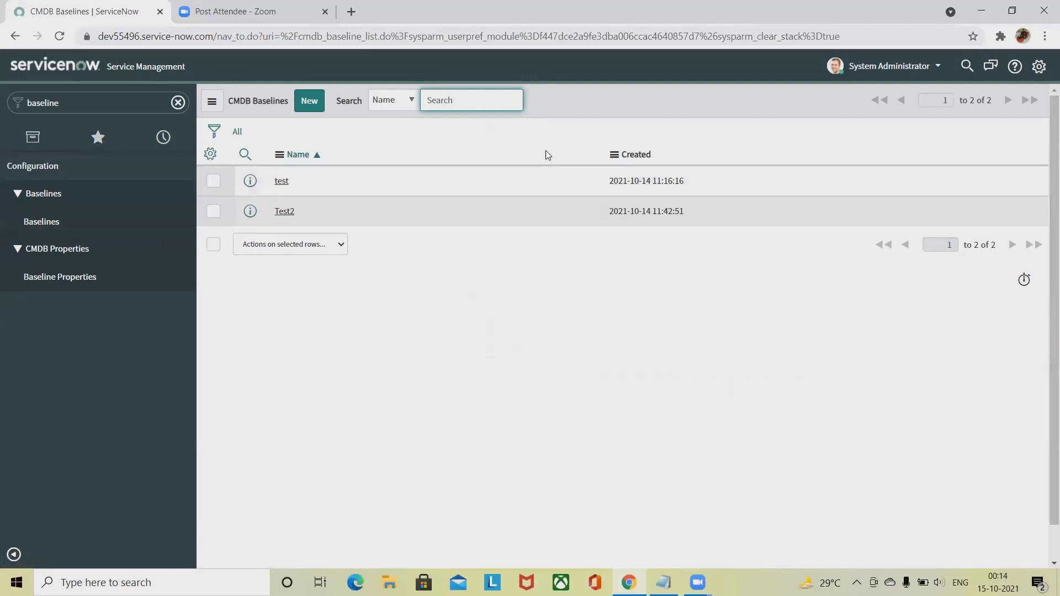
{"action": "left_click", "coordinate": [213, 100]}
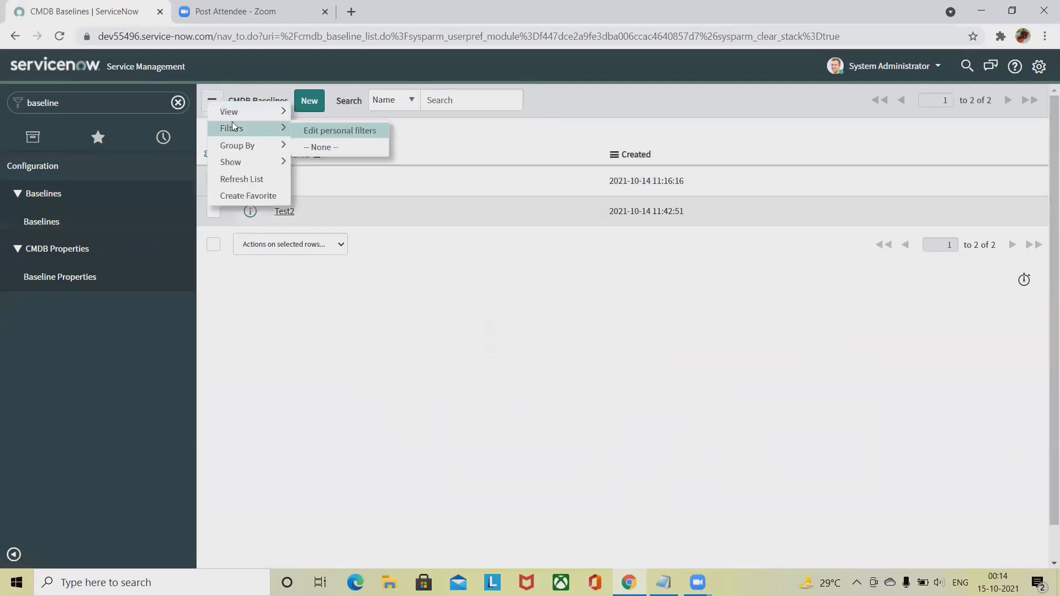